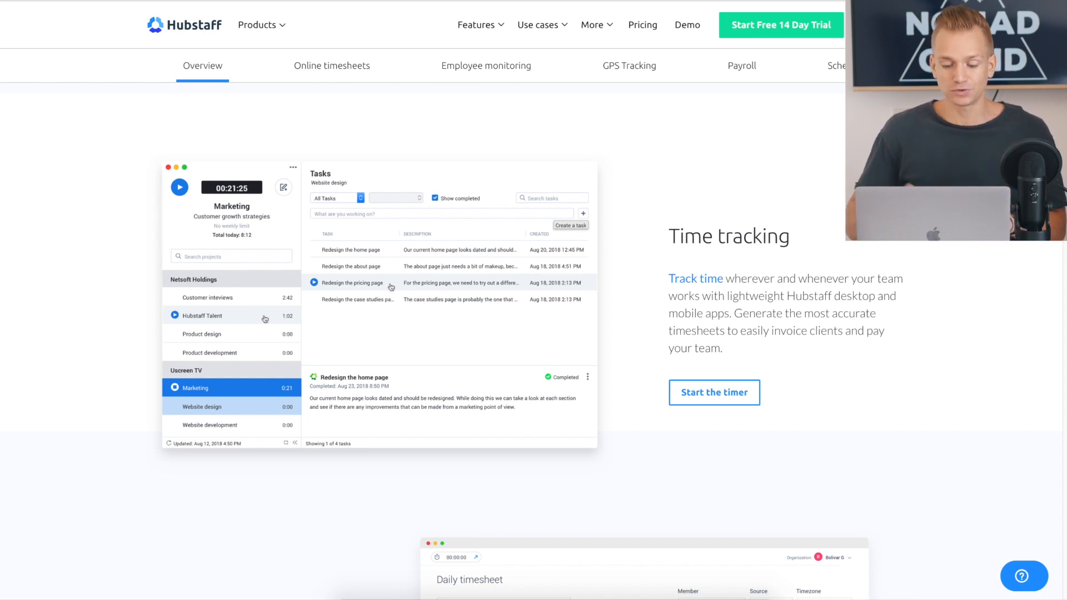
# Scroll the features overview past Time tracking until the Online timesheets section appears
pyautogui.scroll(-3)
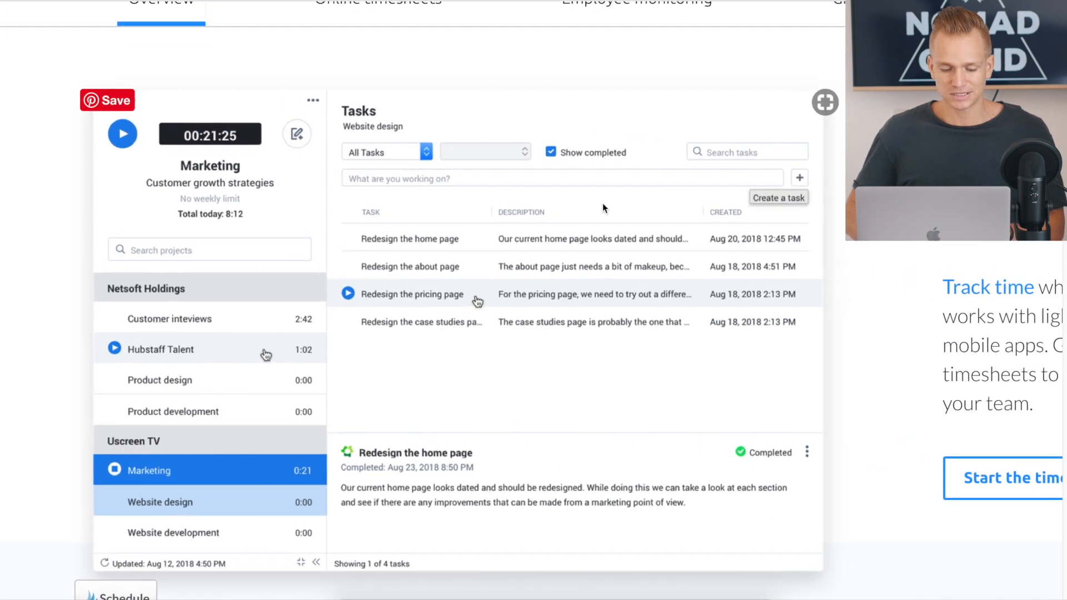
pyautogui.scroll(-3)
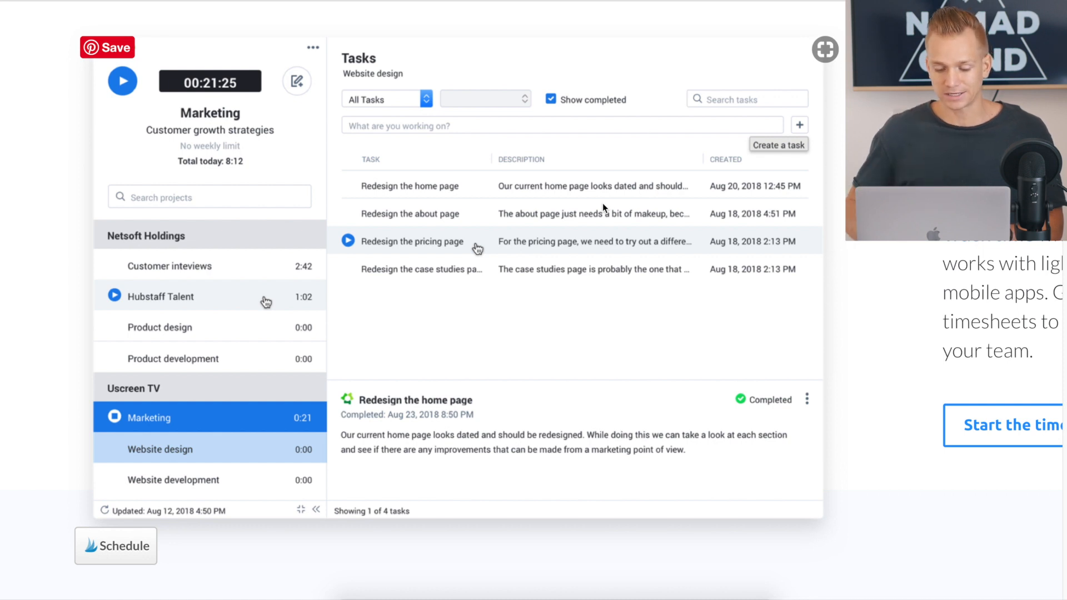
pyautogui.scroll(-3)
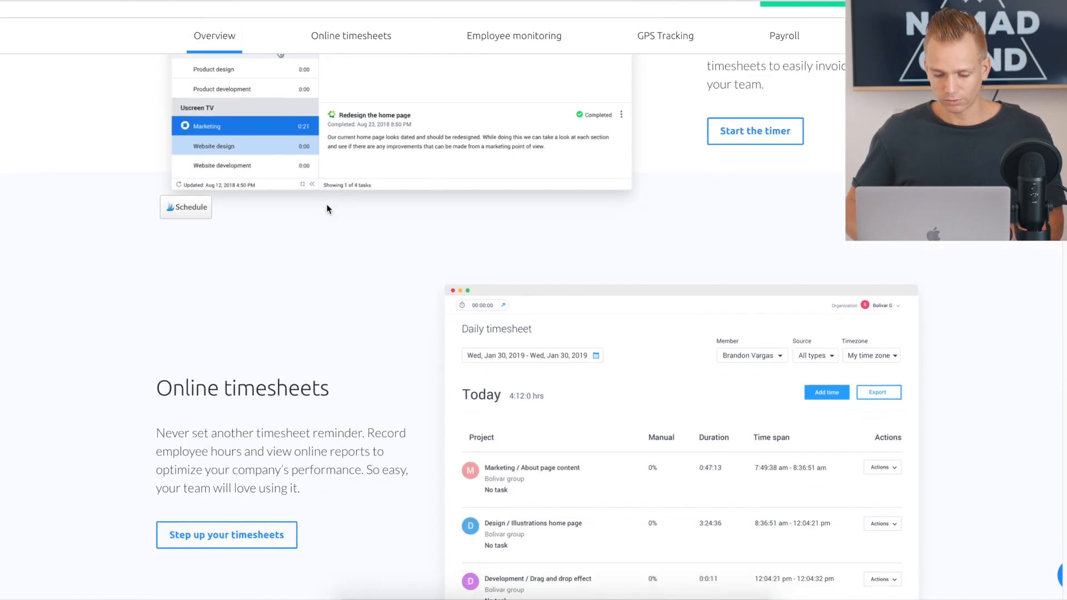
# Scroll down to the employee monitoring section with the Screenshot activity mockup
pyautogui.scroll(-3)
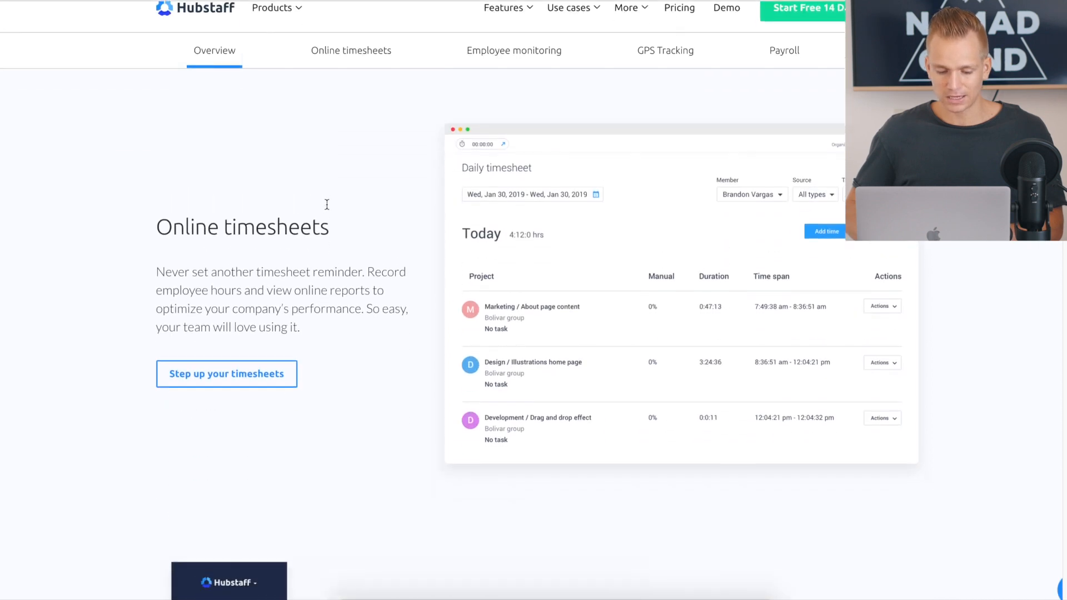
pyautogui.scroll(-3)
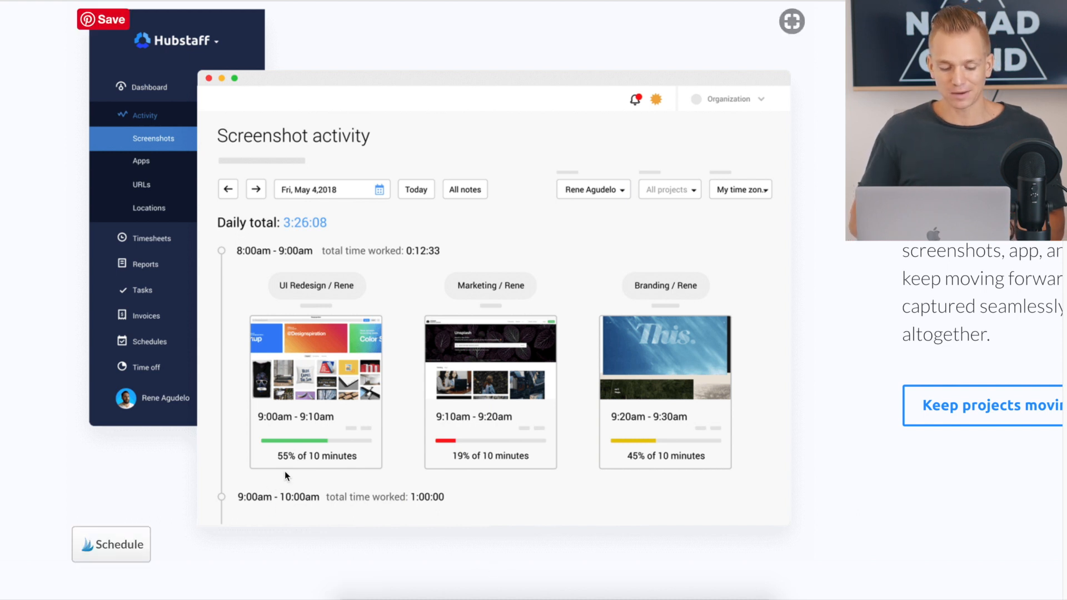
pyautogui.moveTo(418, 484)
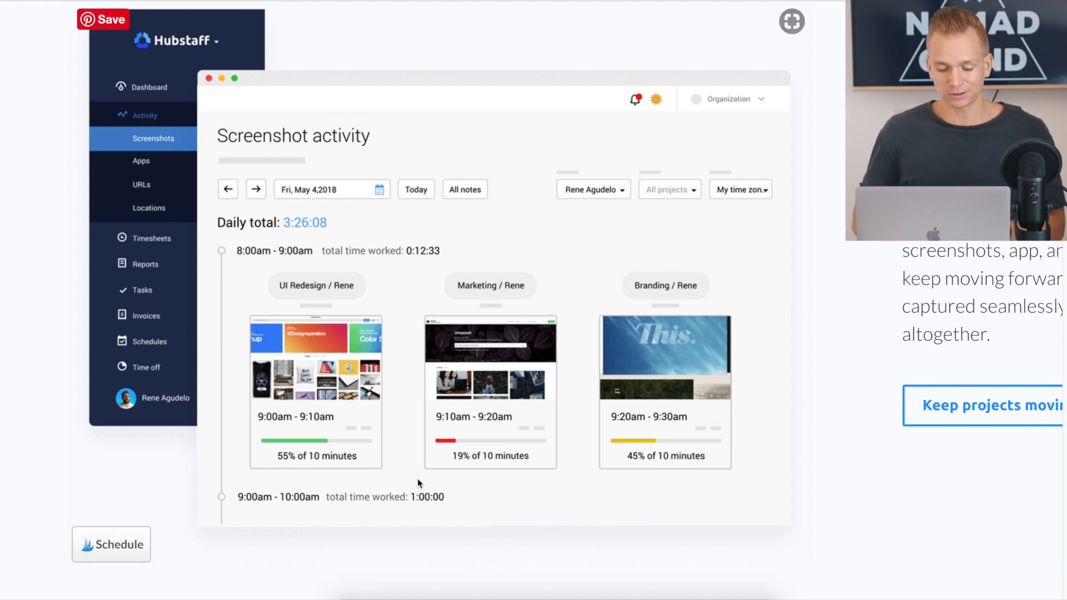
pyautogui.moveTo(545, 474)
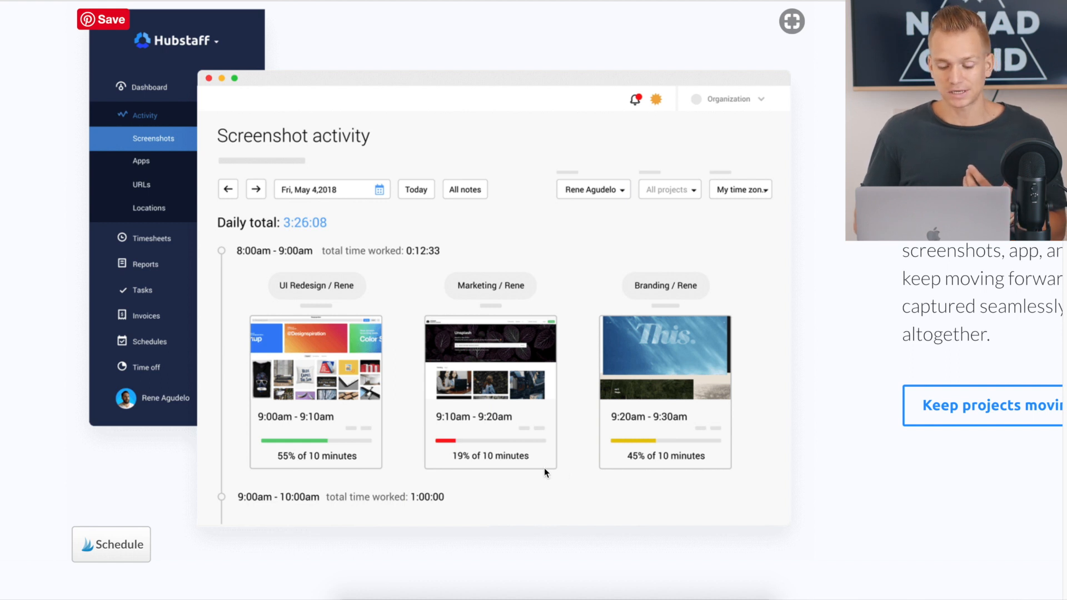
pyautogui.moveTo(660, 476)
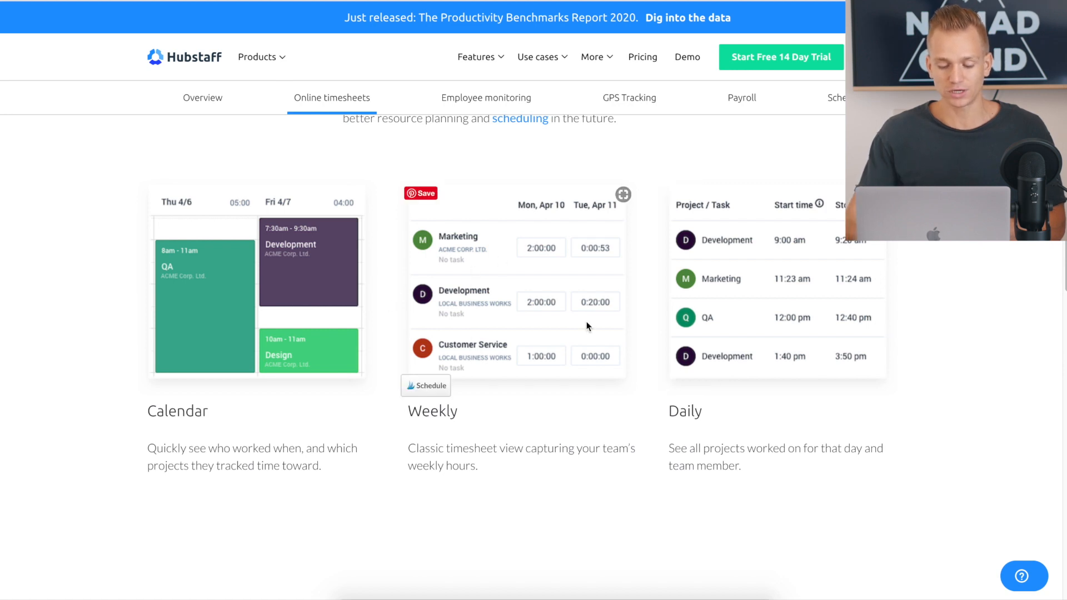
pyautogui.moveTo(992, 267)
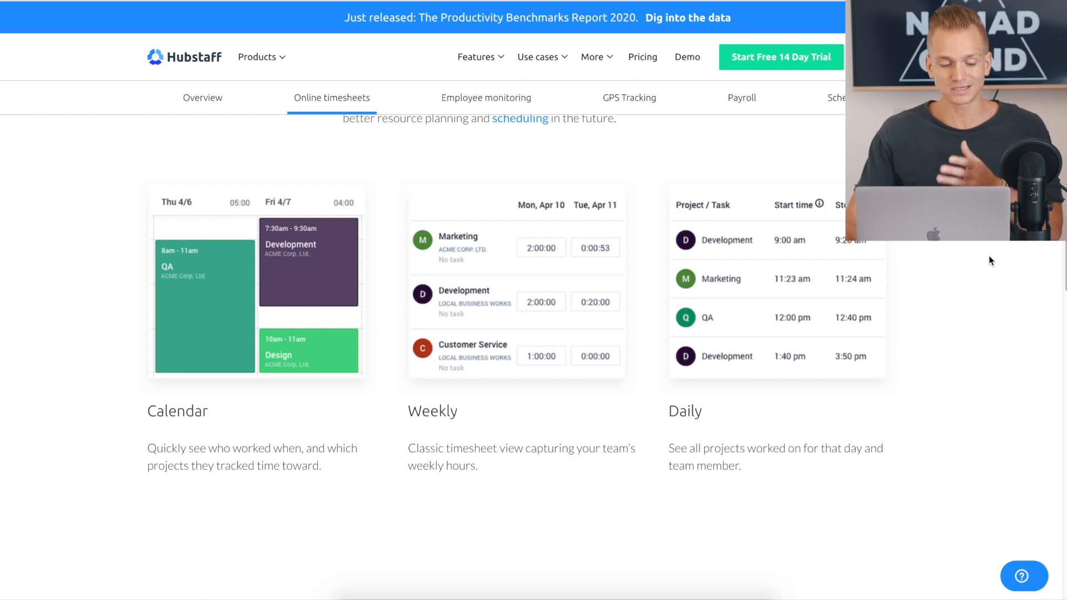
pyautogui.moveTo(985, 249)
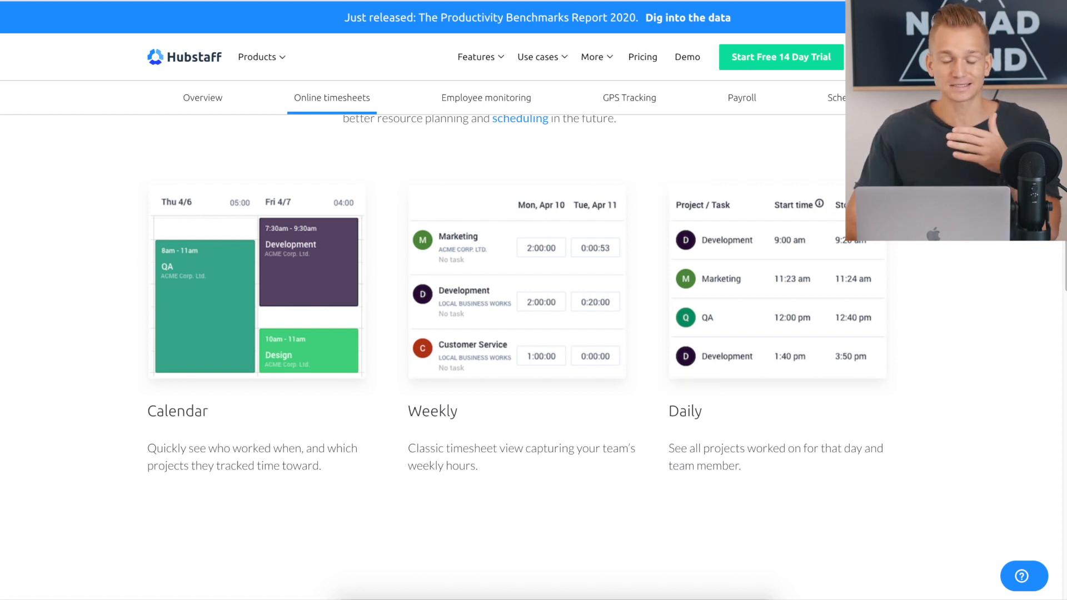
# Scroll the overview page to the Online timesheets section
pyautogui.scroll(-3)
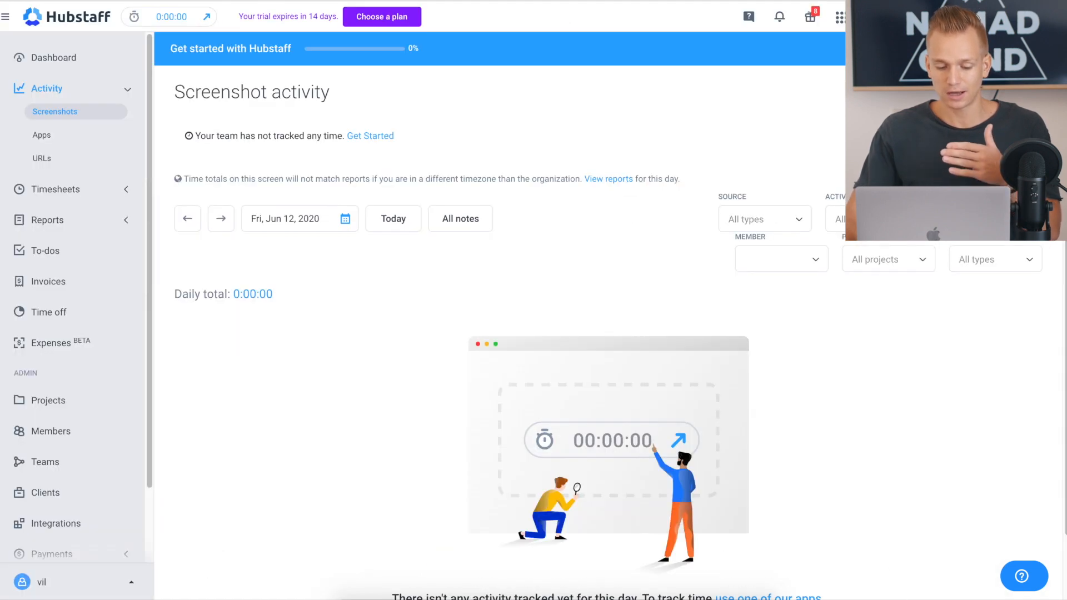
pyautogui.moveTo(649, 91)
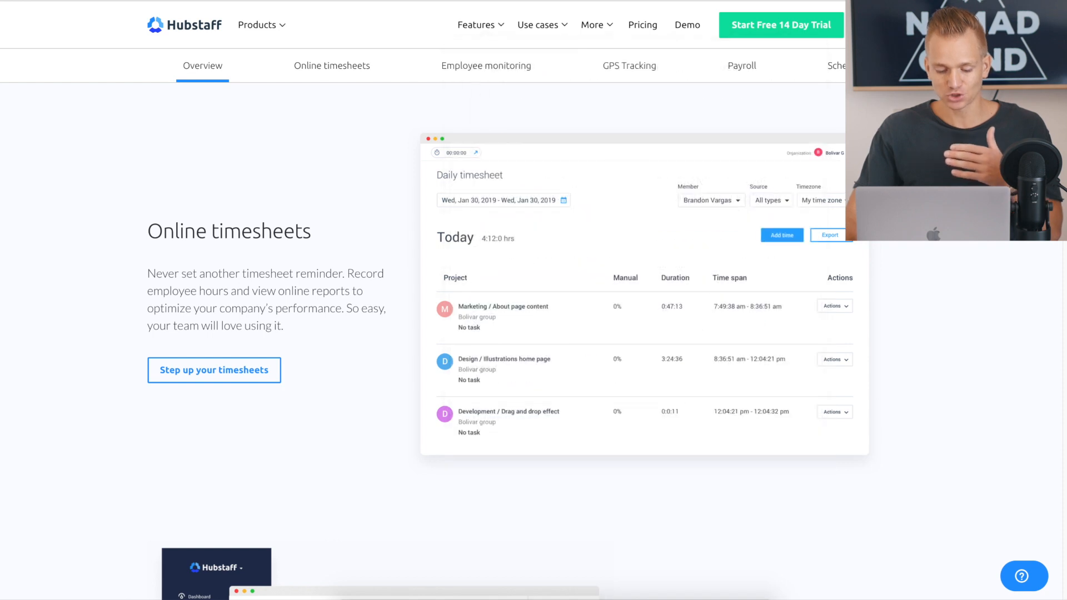
# Scroll from Online timesheets down to the Productivity monitoring section
pyautogui.scroll(-3)
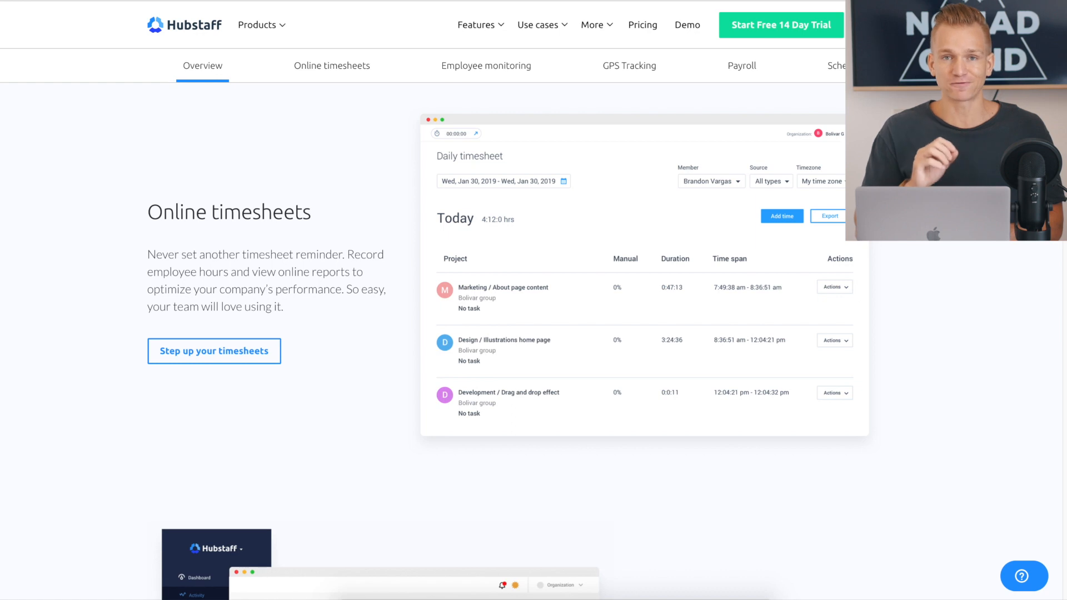
pyautogui.scroll(-3)
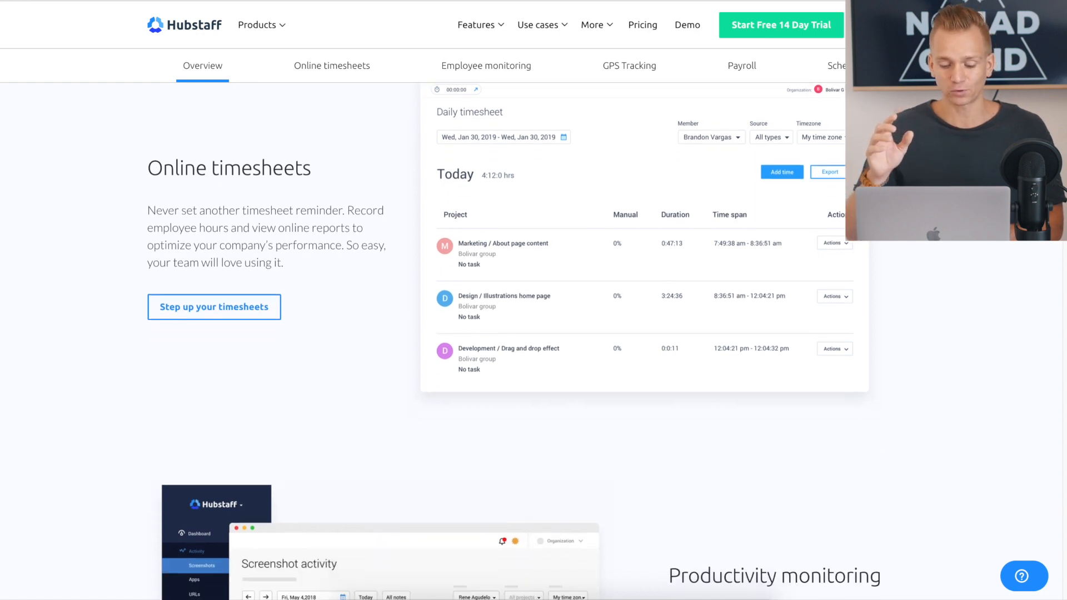
pyautogui.scroll(-3)
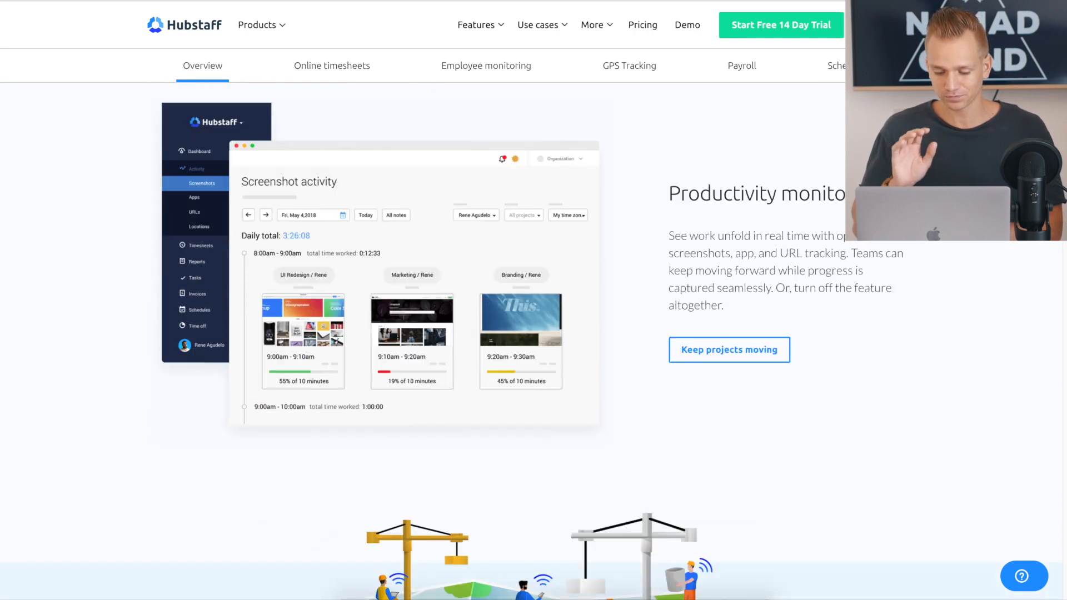
# Scroll past GPS tracking and Geofencing to the Headache-free payroll section
pyautogui.scroll(-3)
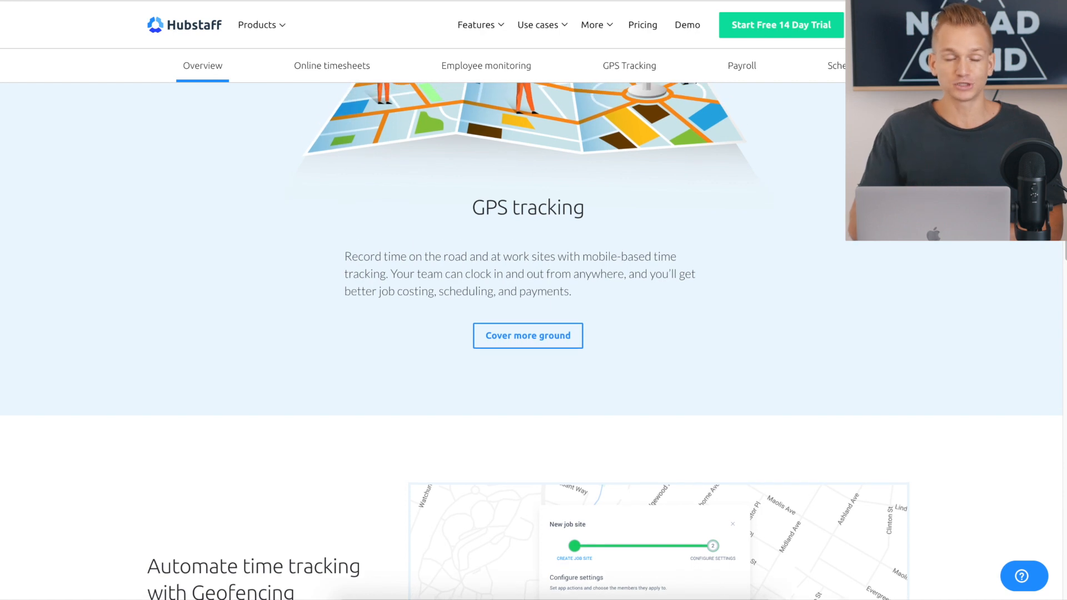
pyautogui.scroll(3)
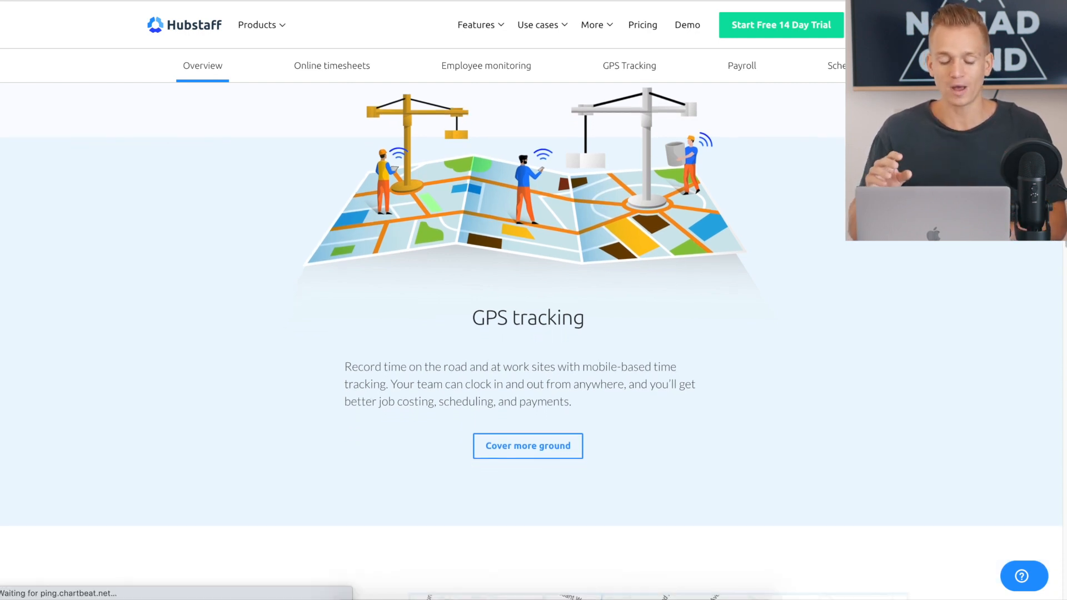
pyautogui.scroll(-3)
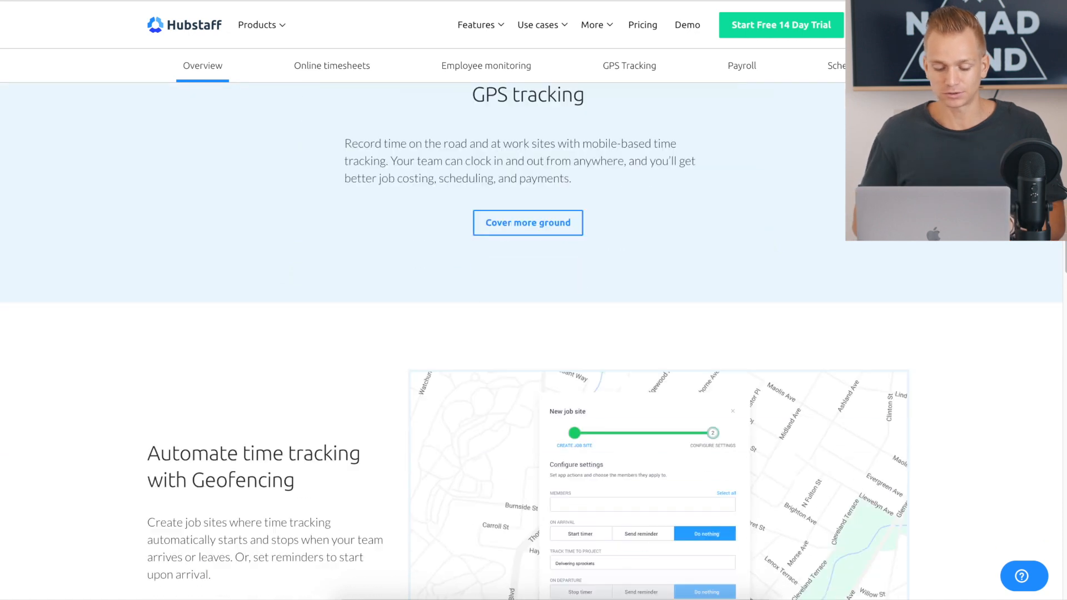
pyautogui.scroll(-3)
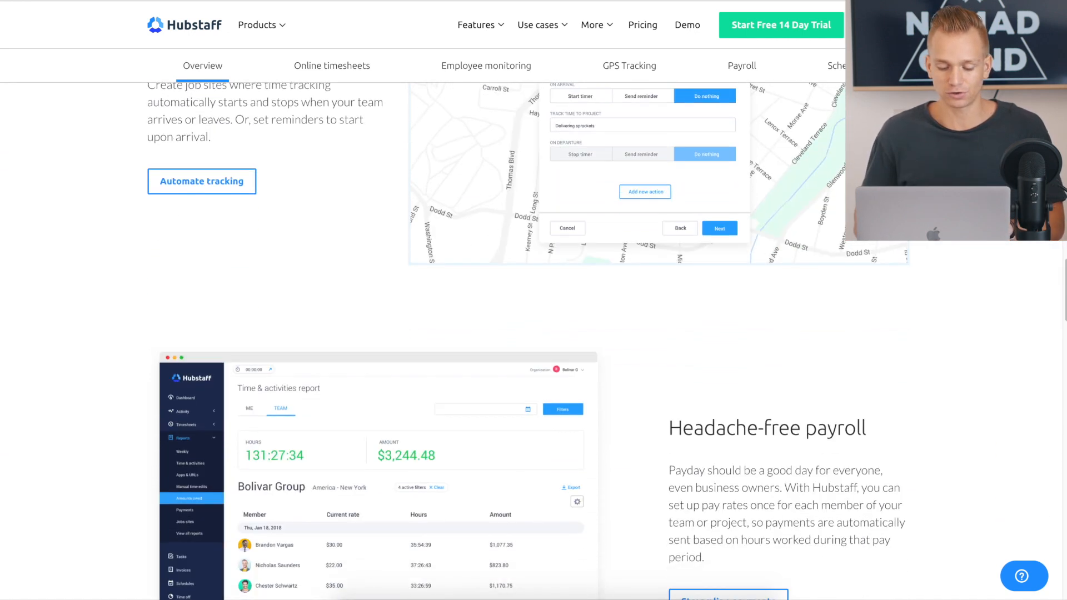
# Scroll past payroll and Team scheduling to the Coming soon kiosk clock-in section
pyautogui.scroll(-3)
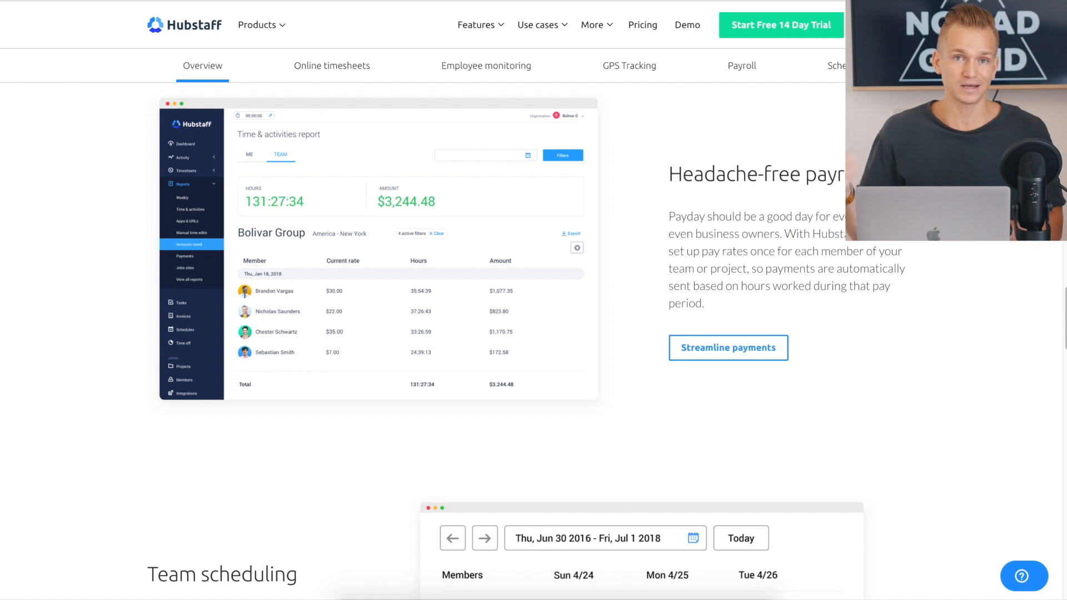
pyautogui.scroll(-3)
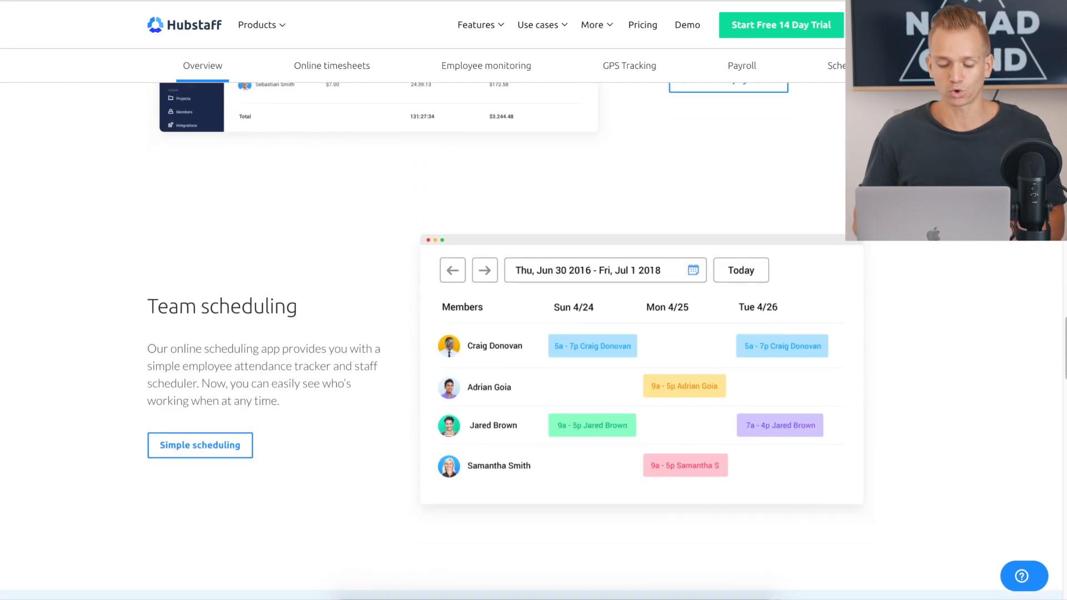
pyautogui.scroll(-3)
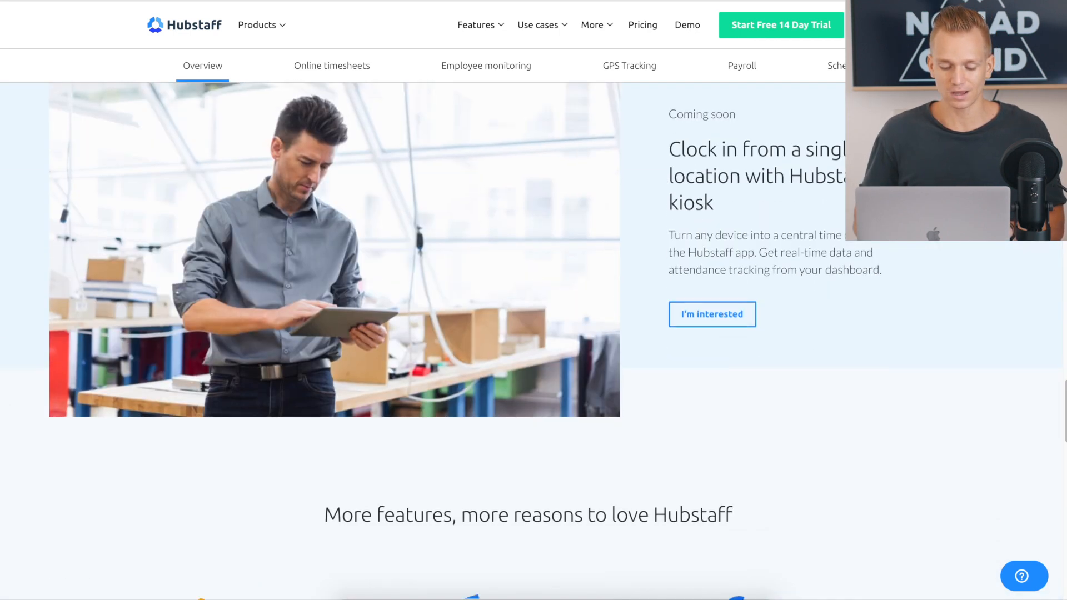
# Scroll through the Project Management Integrations cards down to Zoho Projects
pyautogui.scroll(-3)
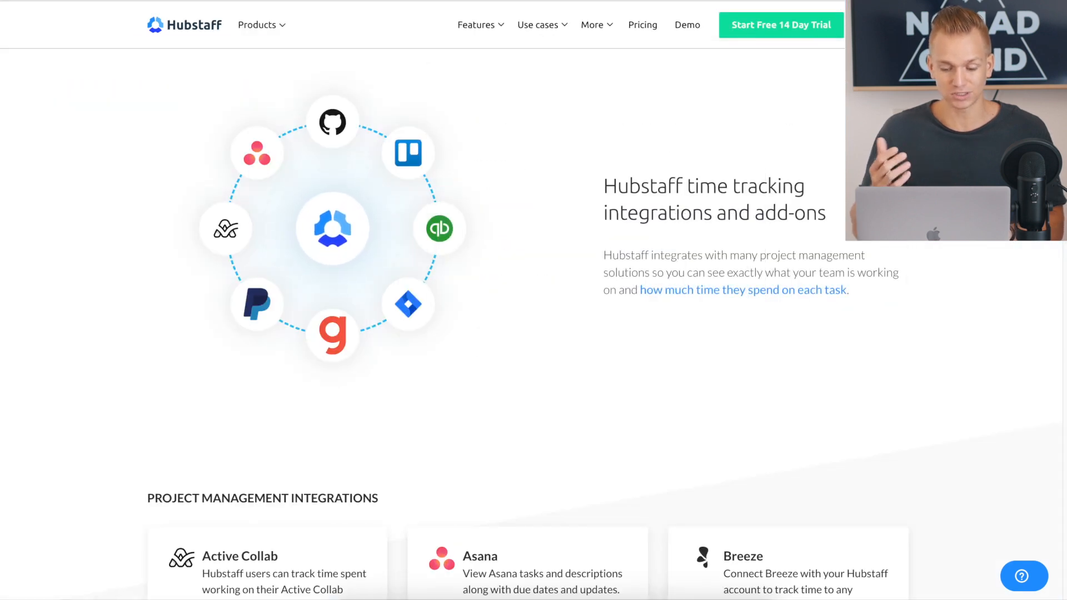
pyautogui.scroll(-3)
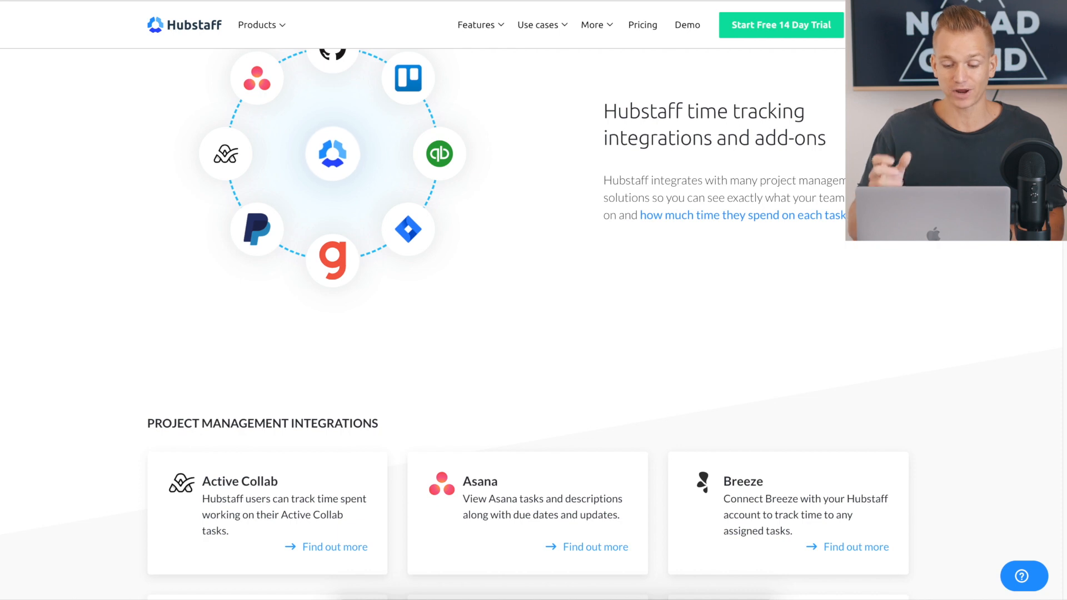
pyautogui.scroll(-3)
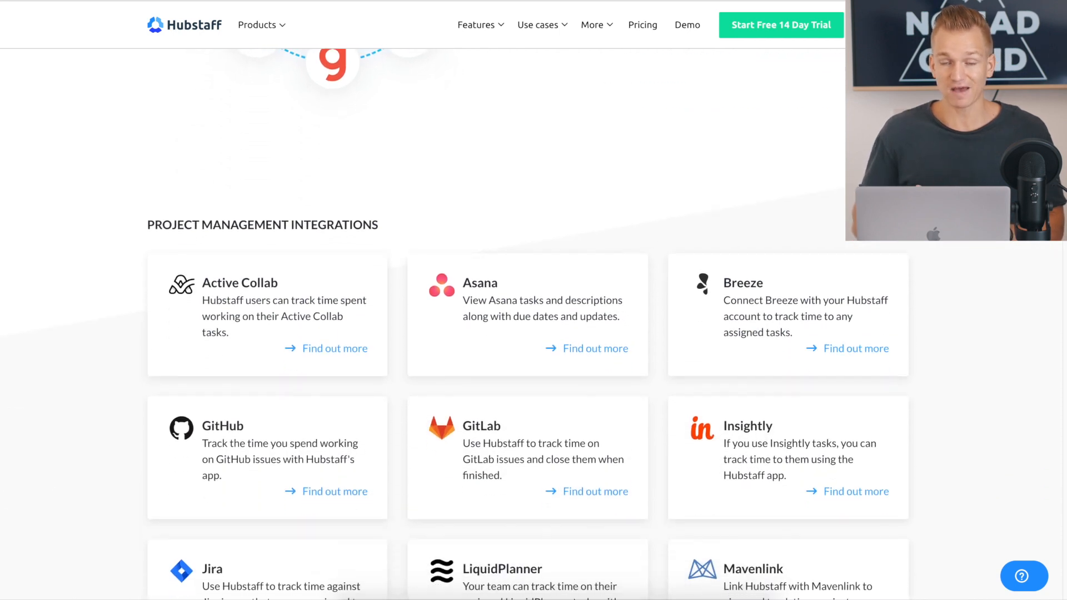
pyautogui.scroll(-3)
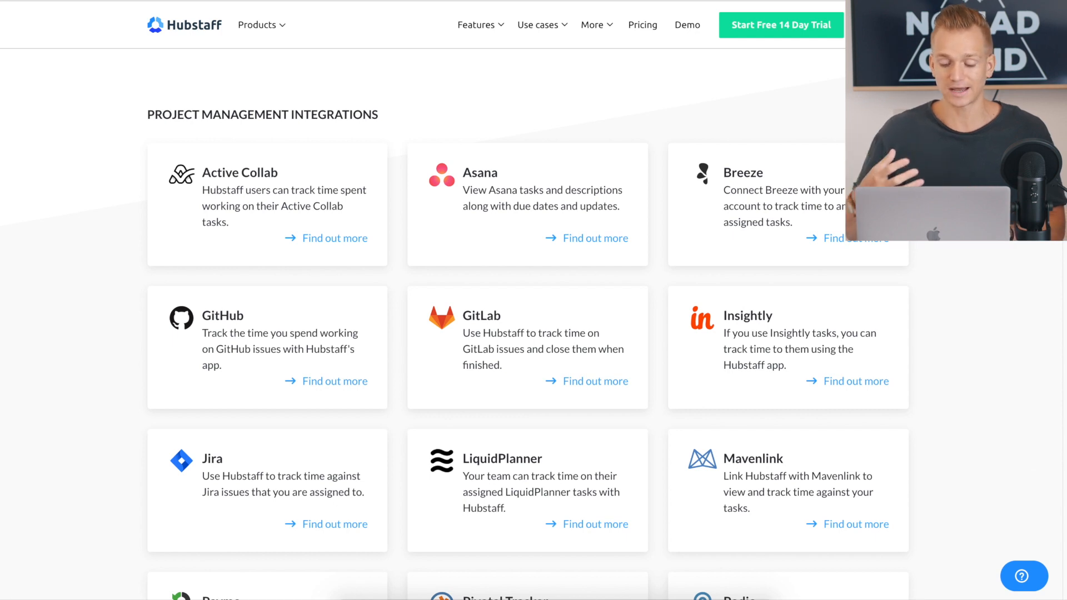
pyautogui.scroll(-3)
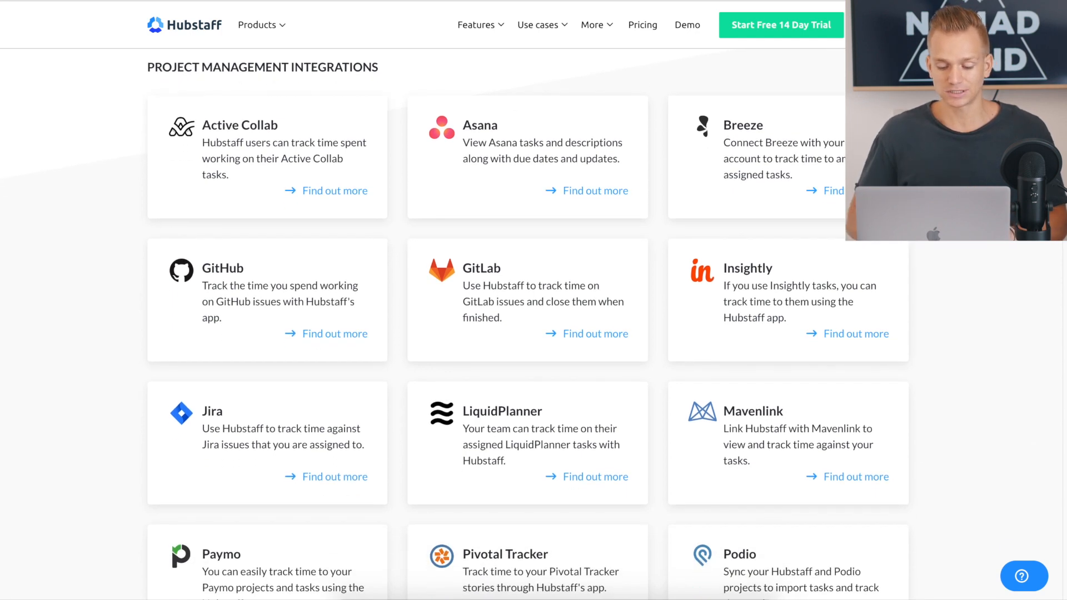
pyautogui.scroll(-3)
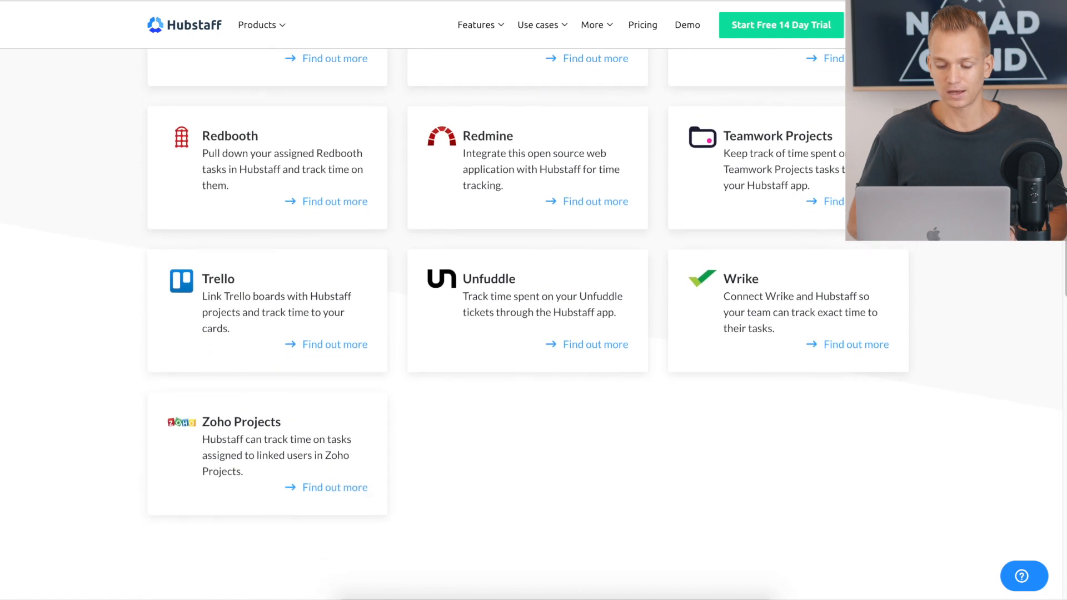
pyautogui.moveTo(834, 167)
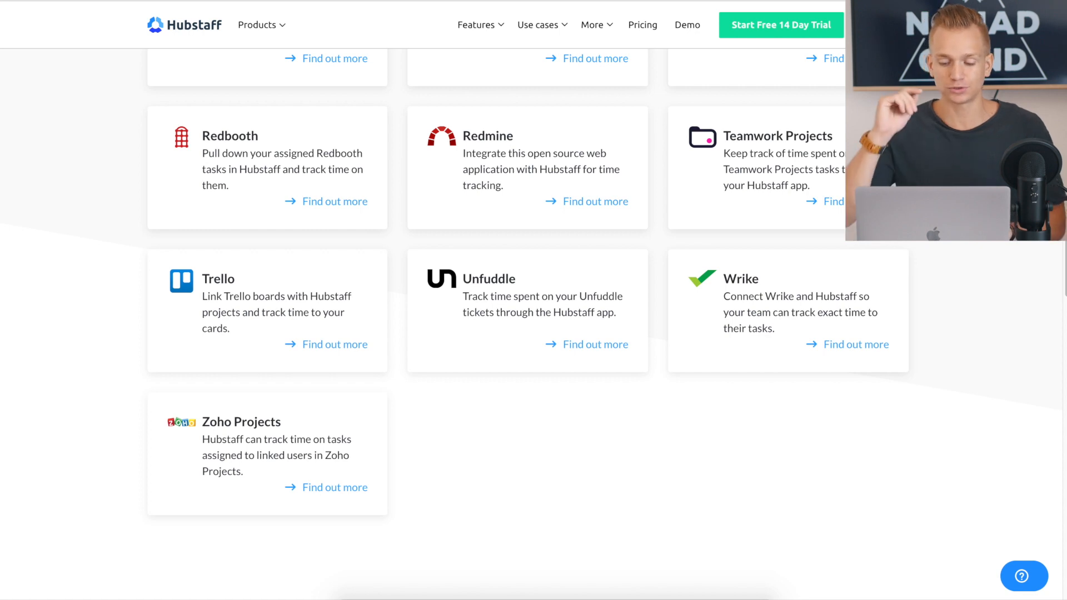
# Scroll to the payments and invoicing integrations: Bitwage, FreshBooks, PayPal, TransferWise, Gusto
pyautogui.scroll(-3)
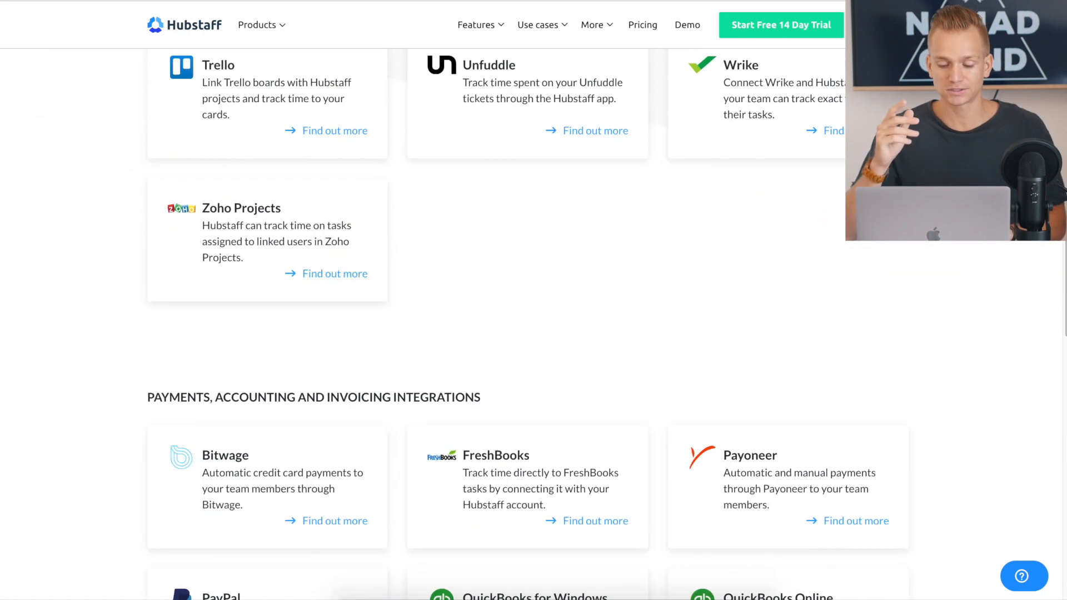
pyautogui.scroll(-3)
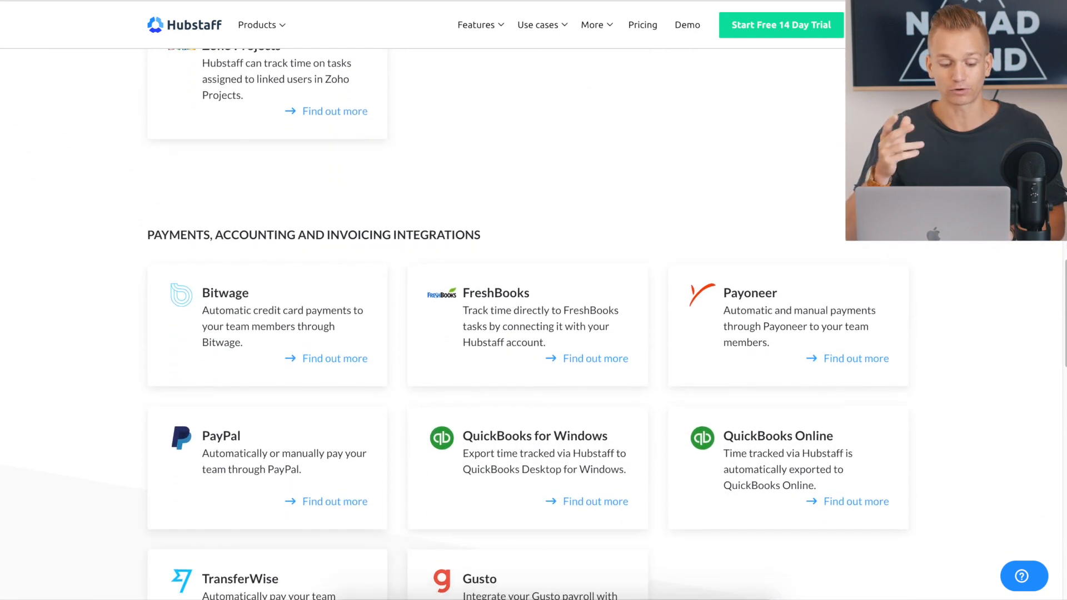
pyautogui.scroll(-3)
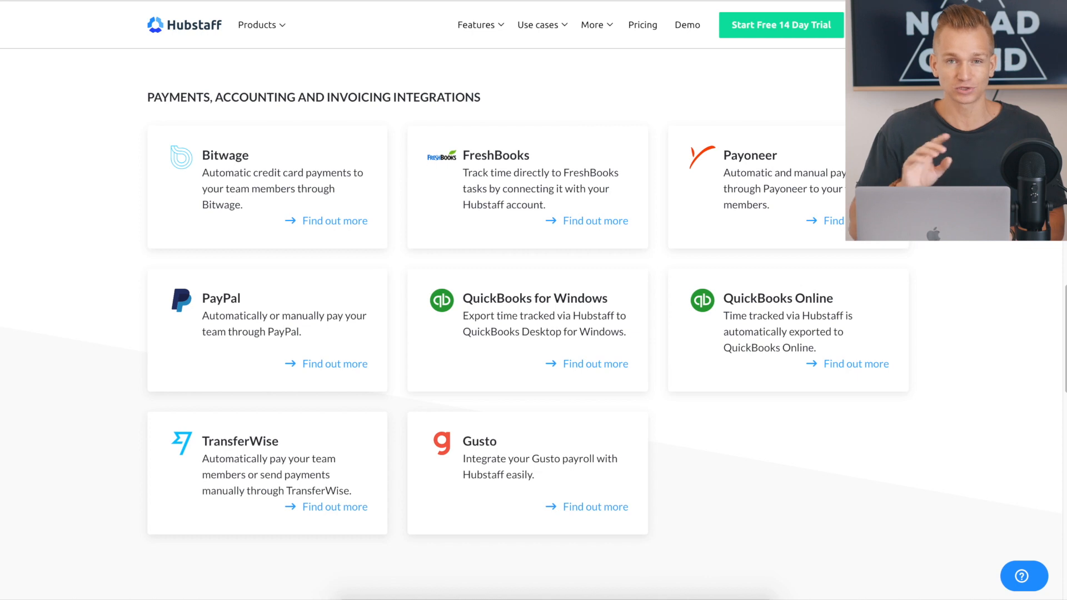
pyautogui.moveTo(162, 465)
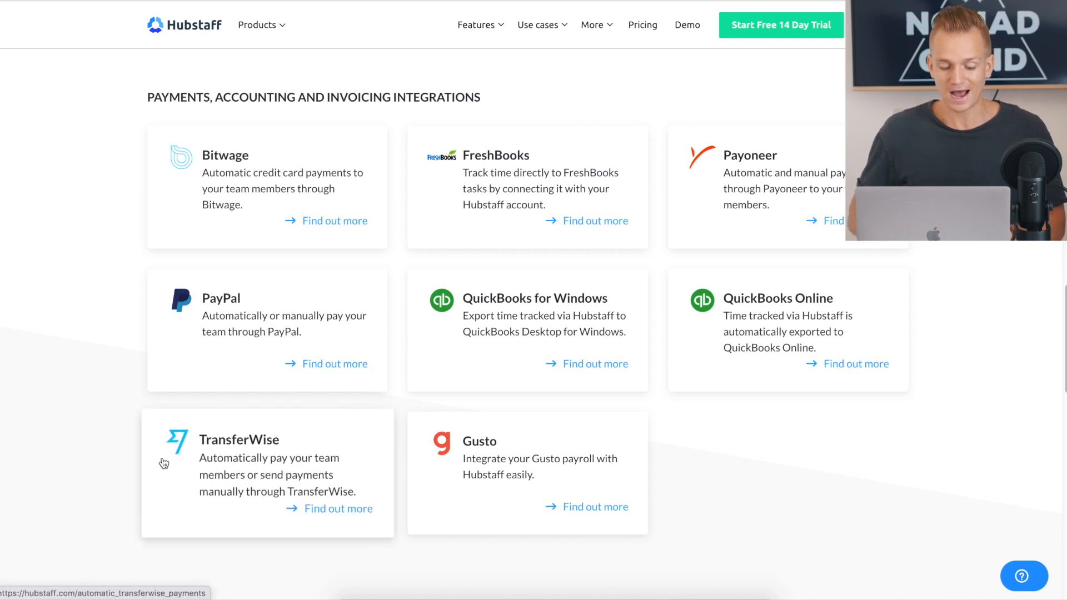
pyautogui.scroll(-3)
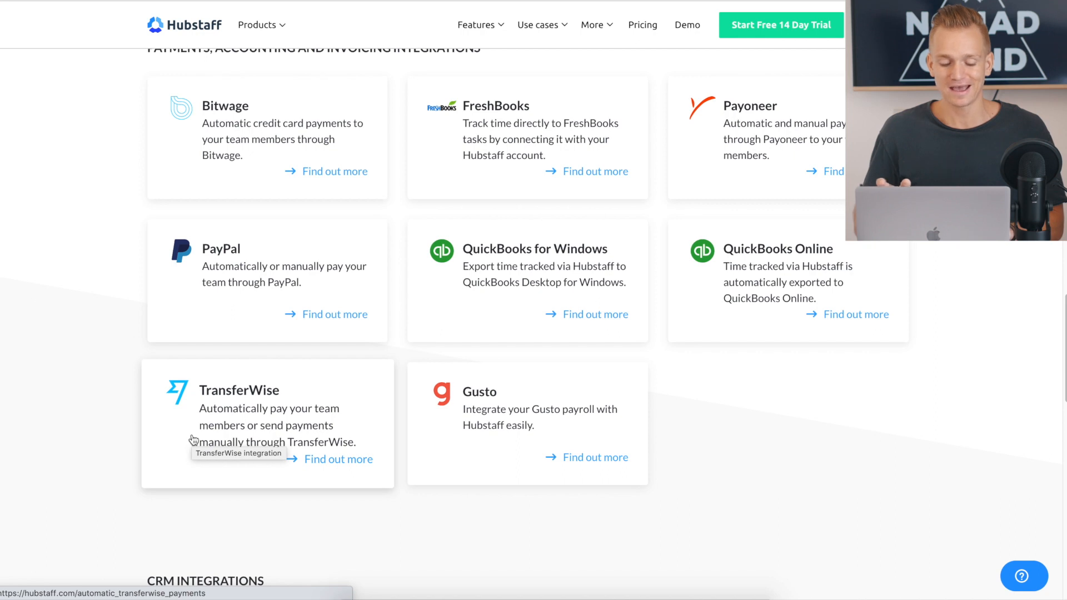
pyautogui.moveTo(106, 399)
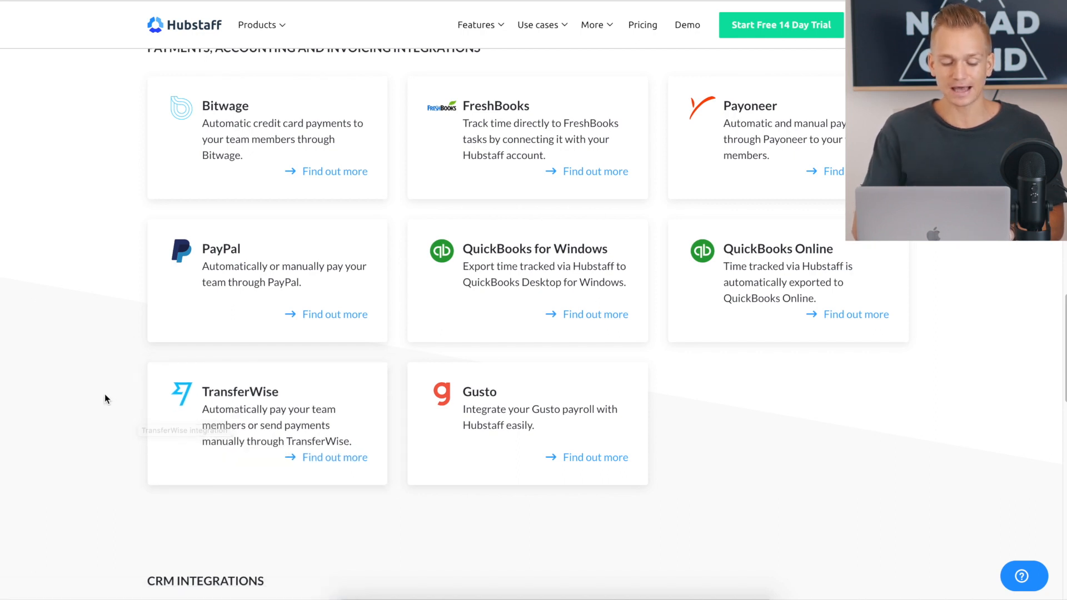
pyautogui.scroll(-3)
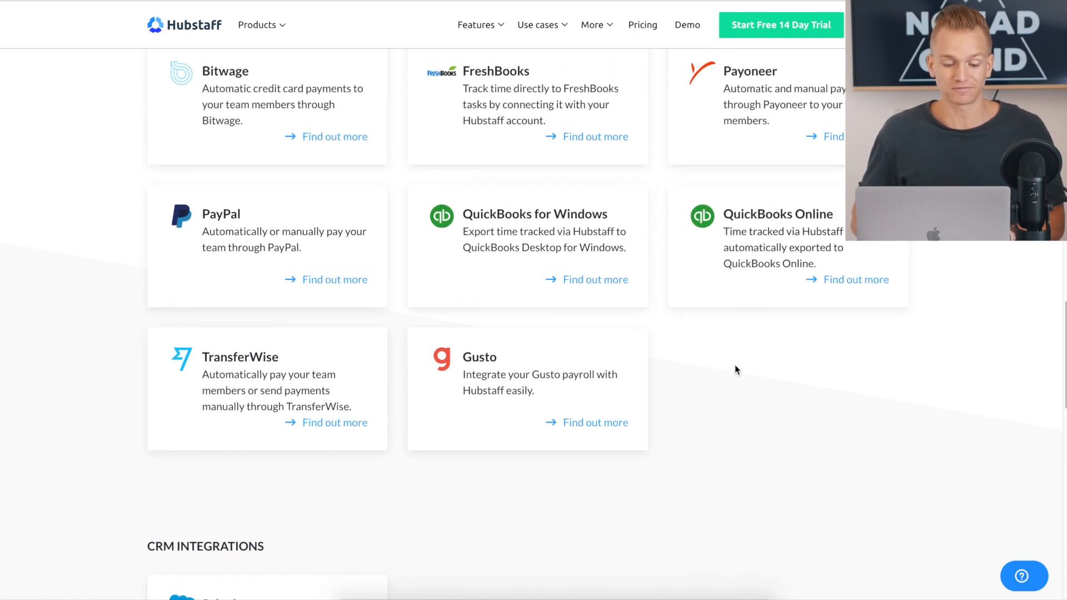
# Scroll to the CRM integration Salesforce and help desk integrations Freshdesk and Zendesk
pyautogui.scroll(-3)
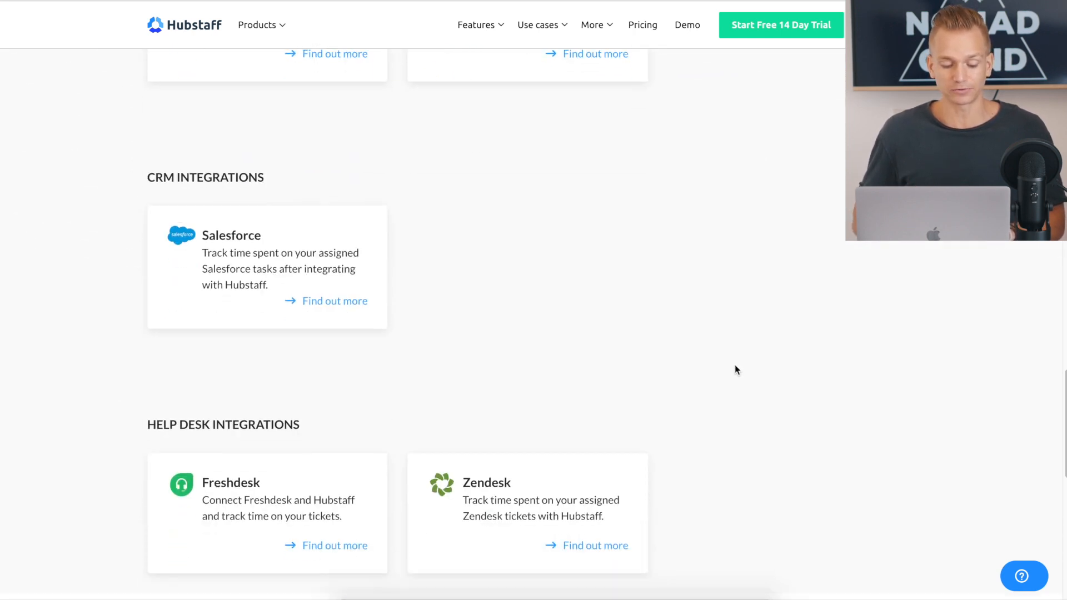
pyautogui.scroll(-3)
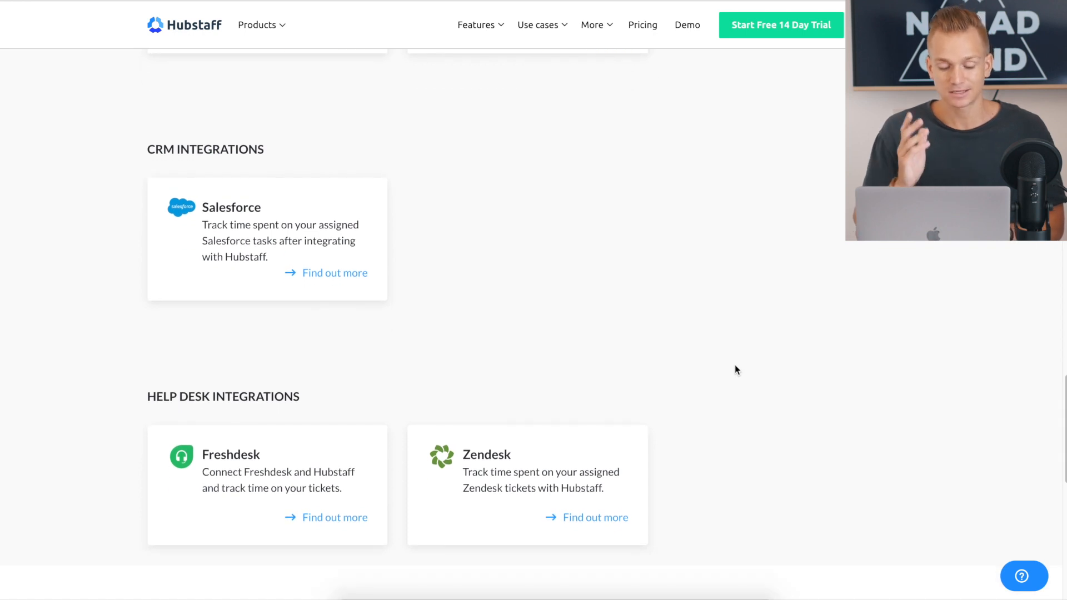
pyautogui.scroll(-3)
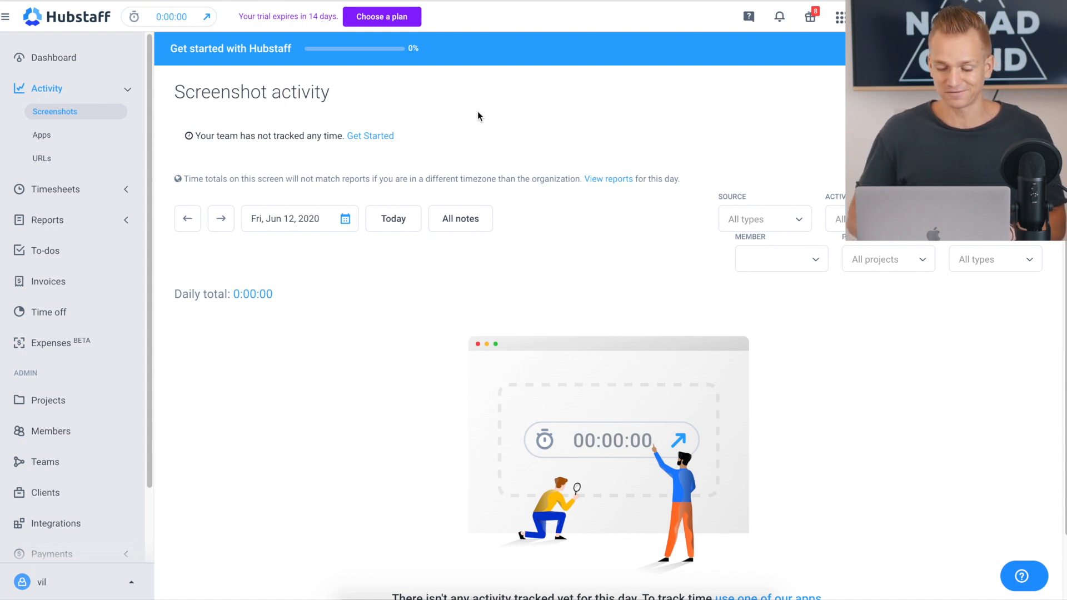
pyautogui.moveTo(506, 122)
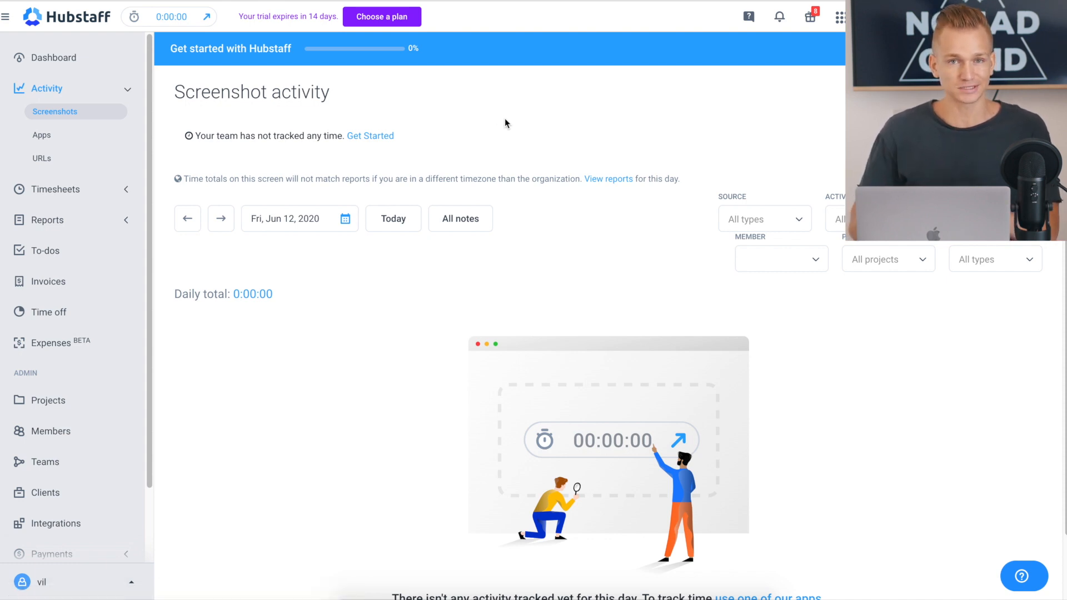
pyautogui.moveTo(771, 149)
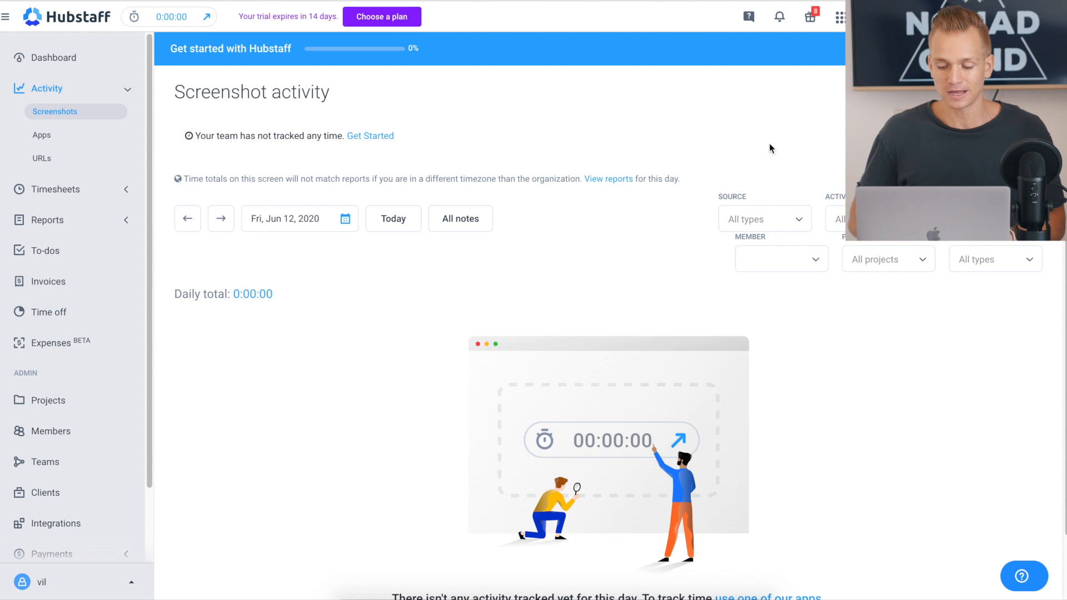
pyautogui.moveTo(775, 224)
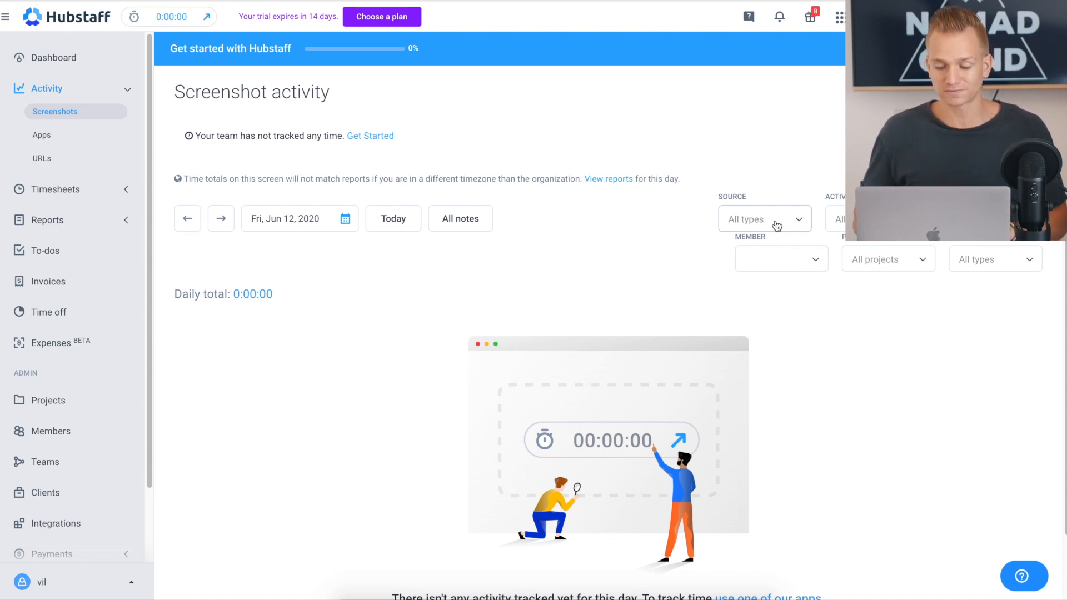
pyautogui.moveTo(785, 260)
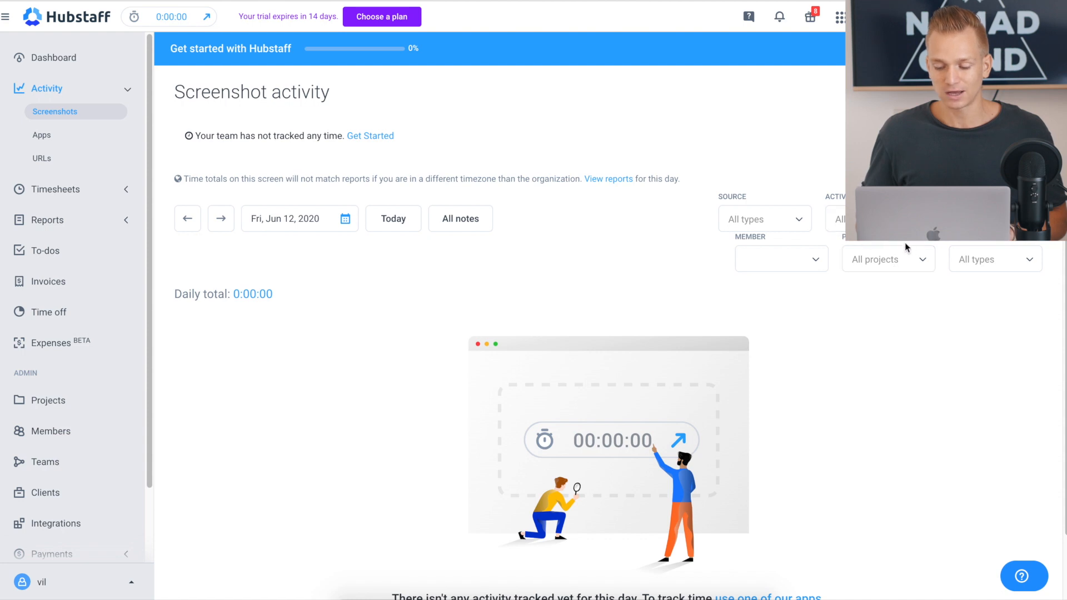
pyautogui.moveTo(673, 221)
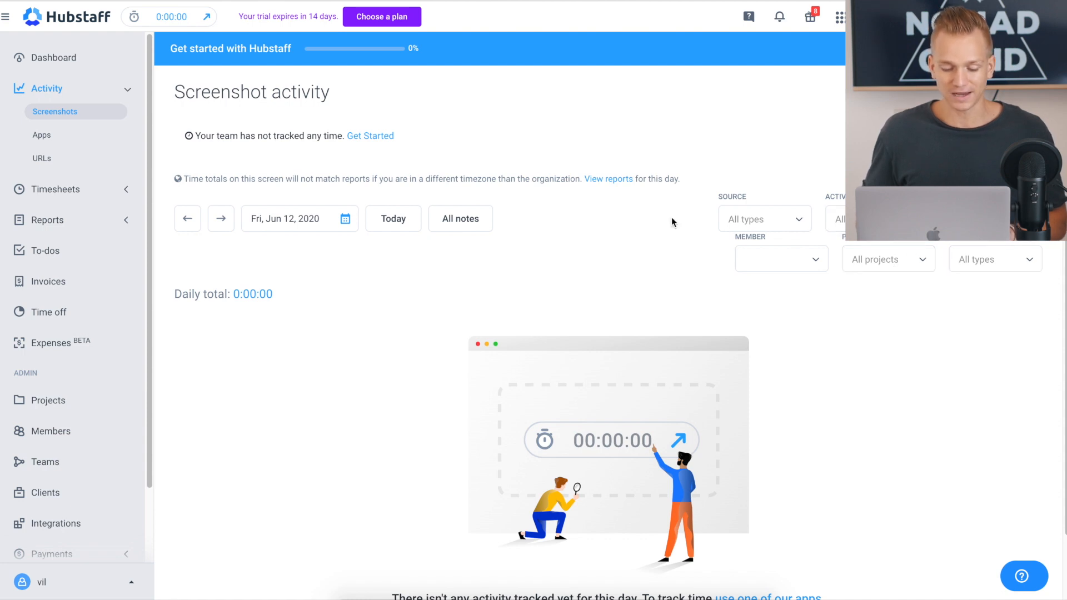
pyautogui.moveTo(276, 229)
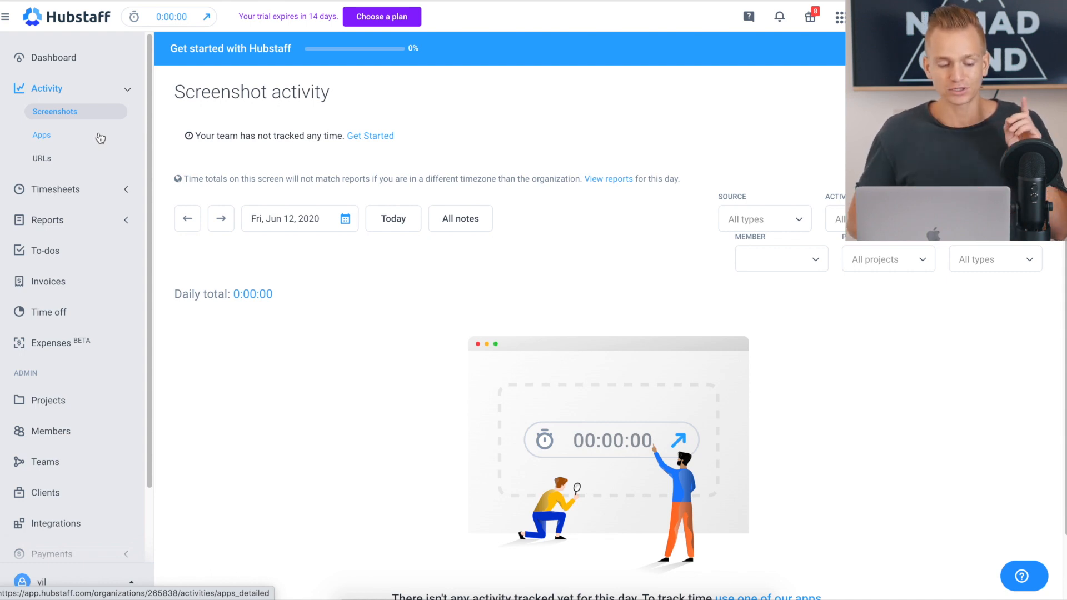
pyautogui.moveTo(80, 140)
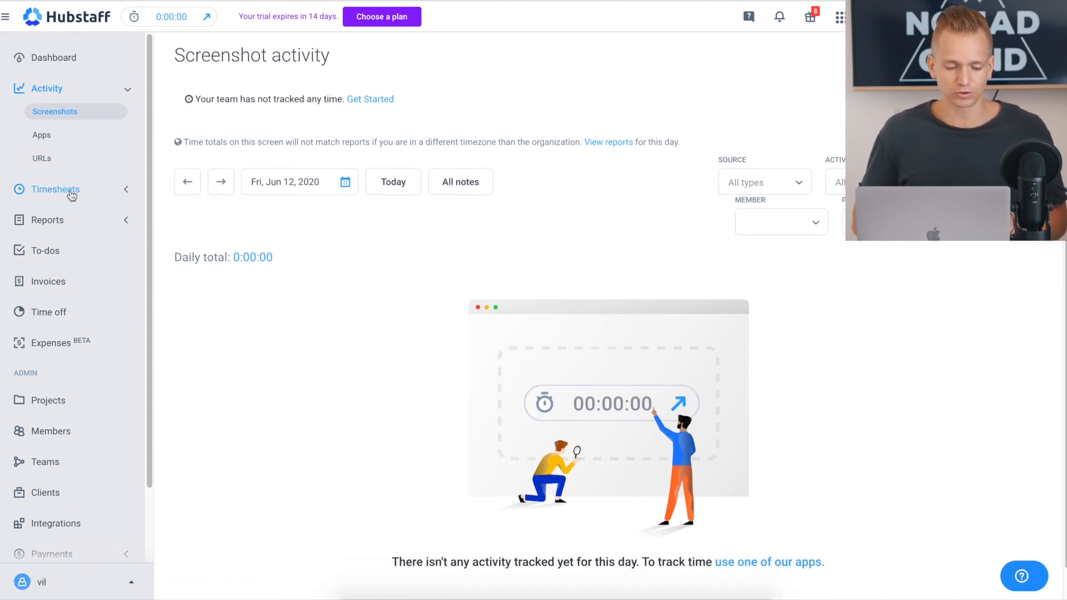
pyautogui.moveTo(81, 225)
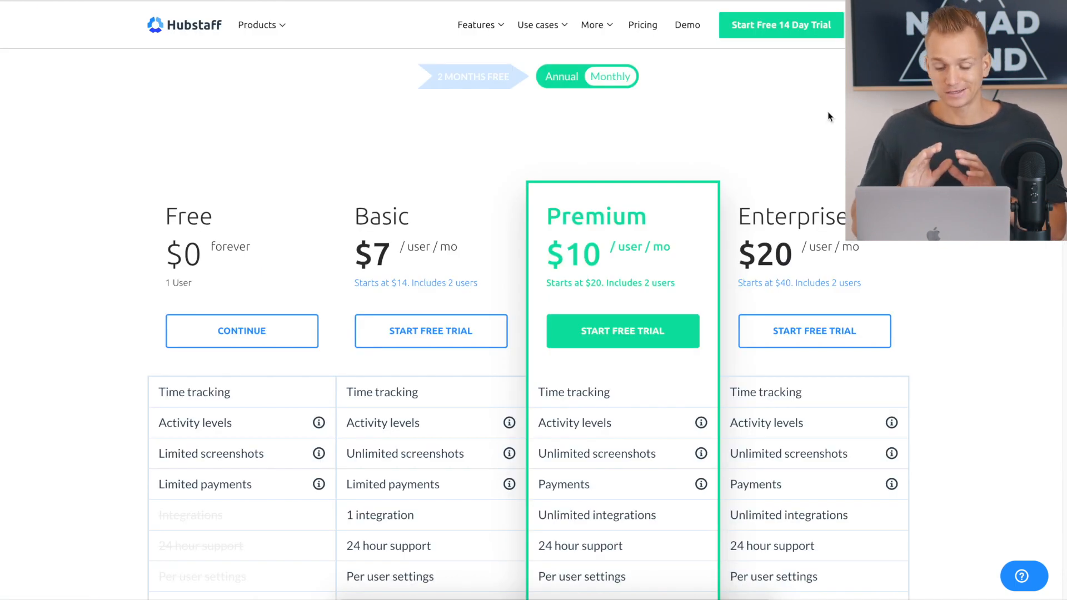
pyautogui.scroll(-3)
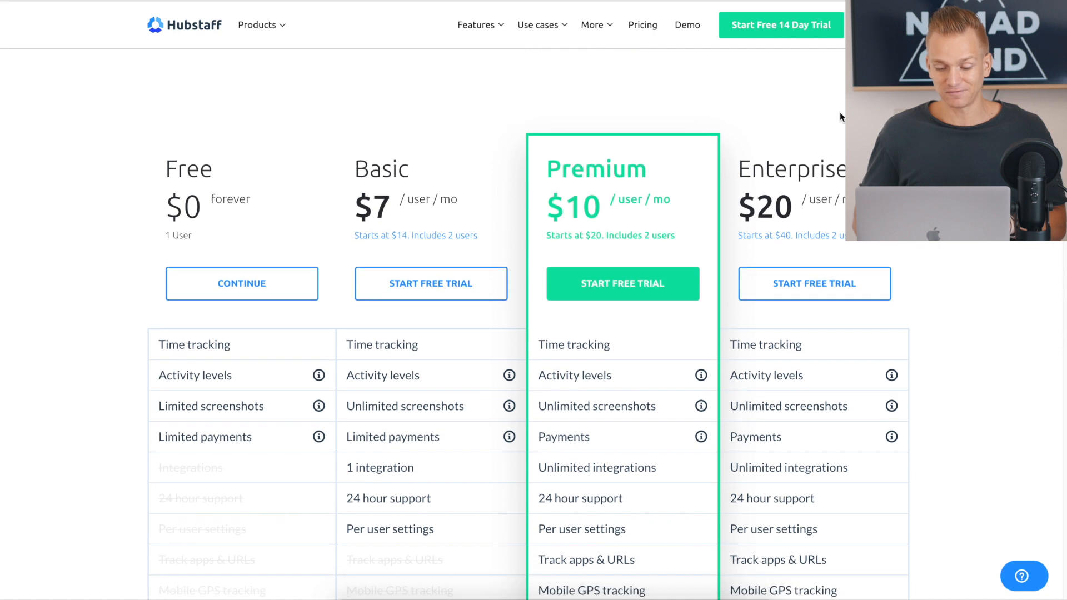
pyautogui.scroll(-3)
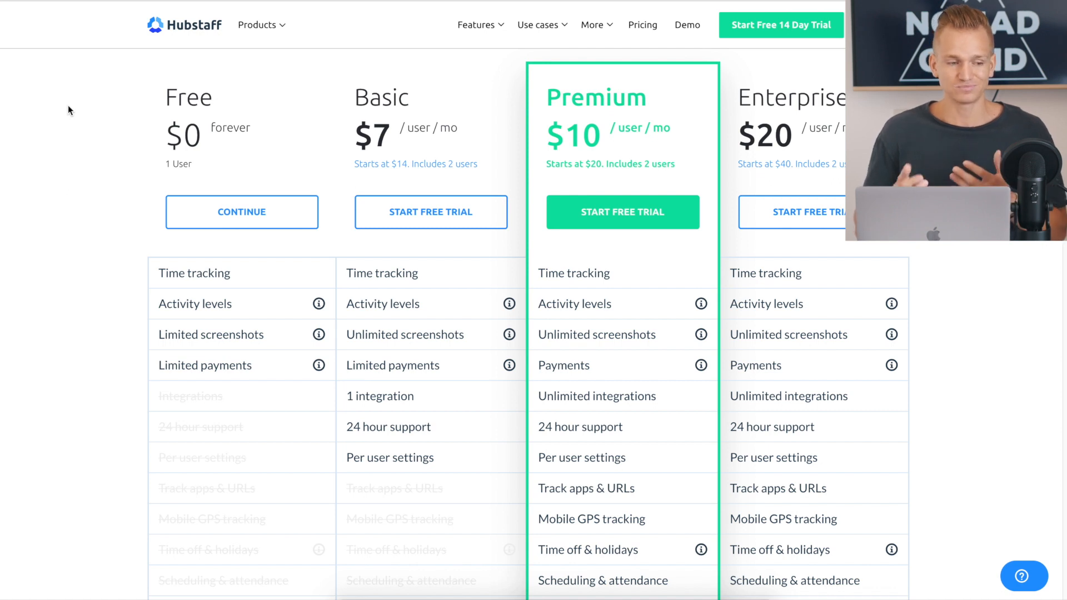
pyautogui.scroll(-3)
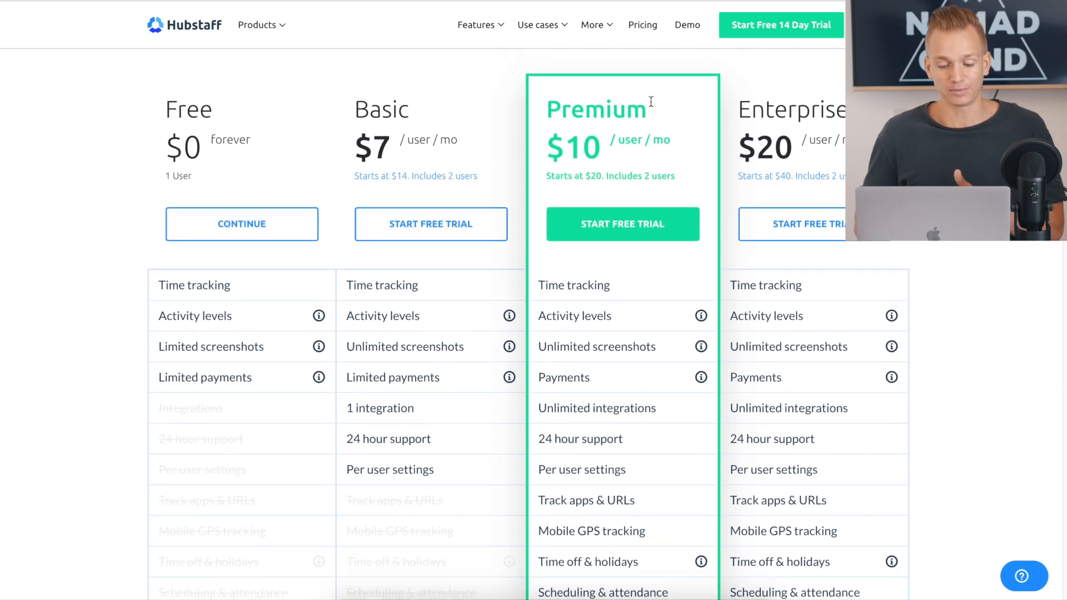
pyautogui.scroll(-3)
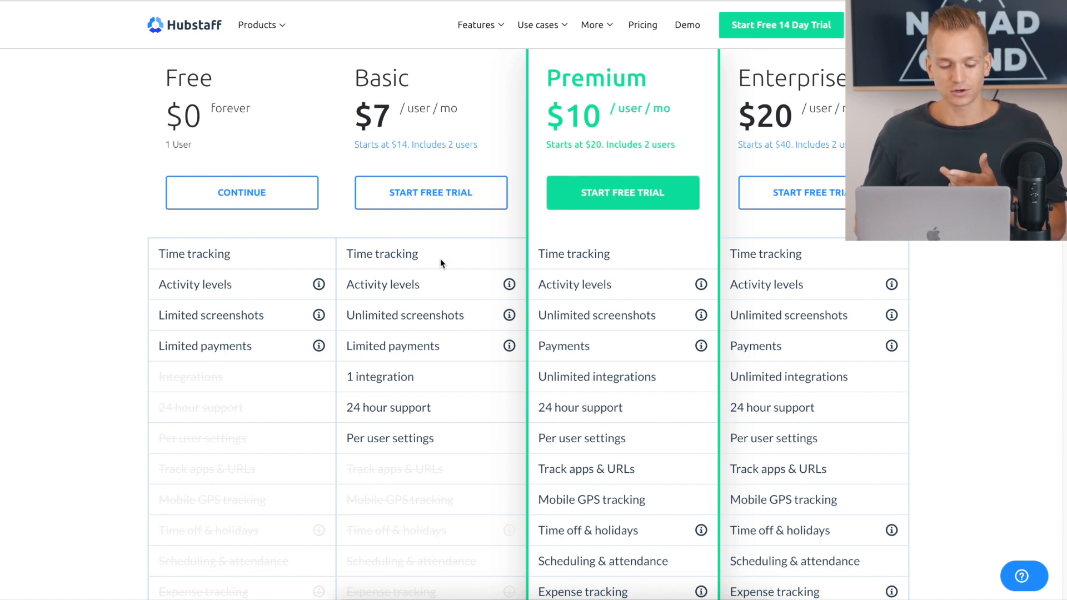
pyautogui.moveTo(405, 390)
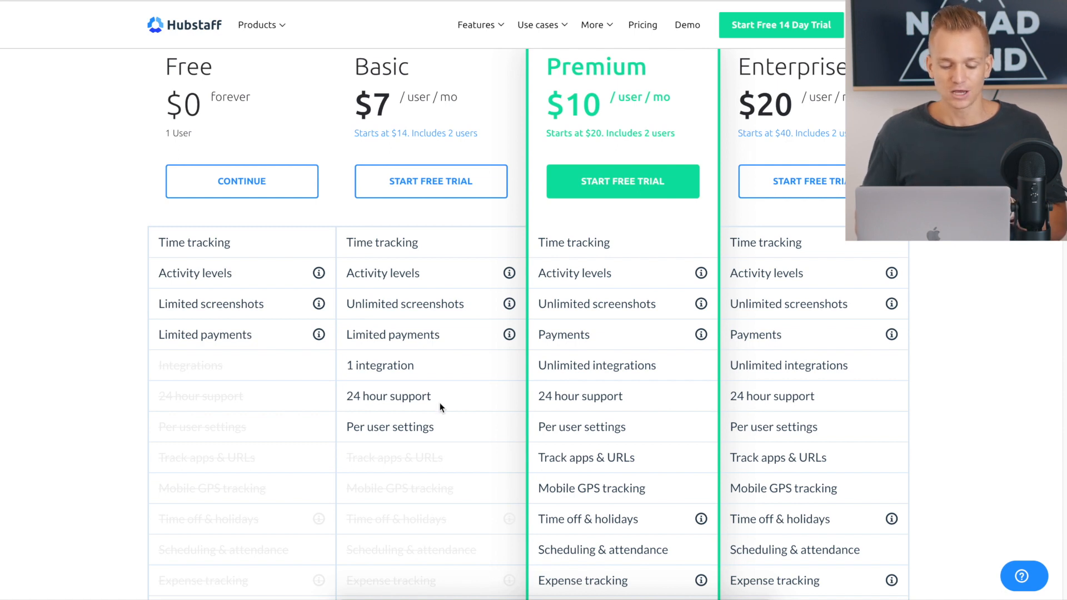
pyautogui.scroll(-3)
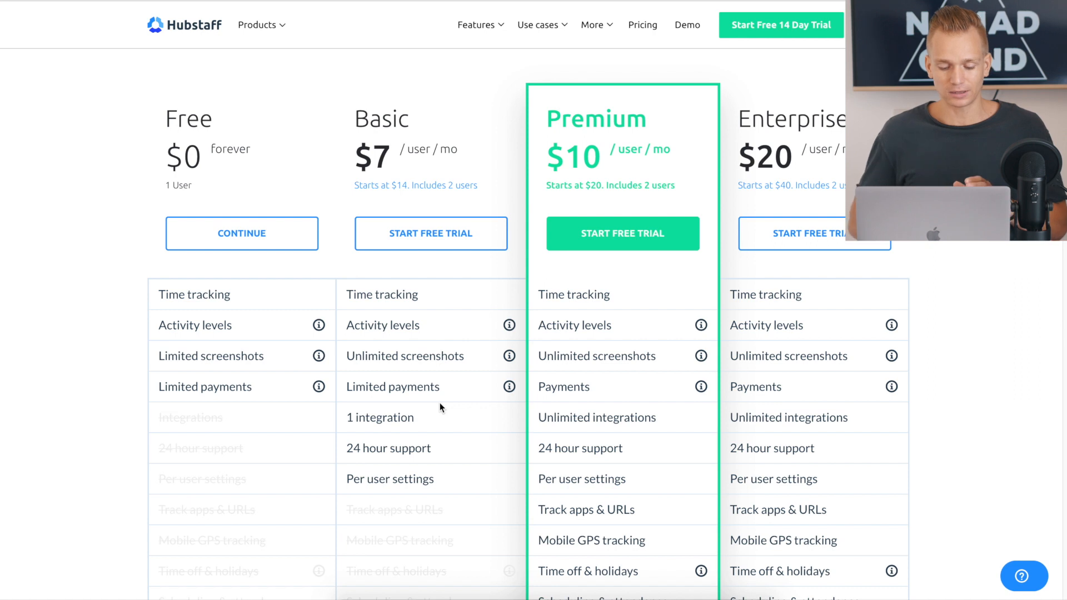
pyautogui.scroll(-3)
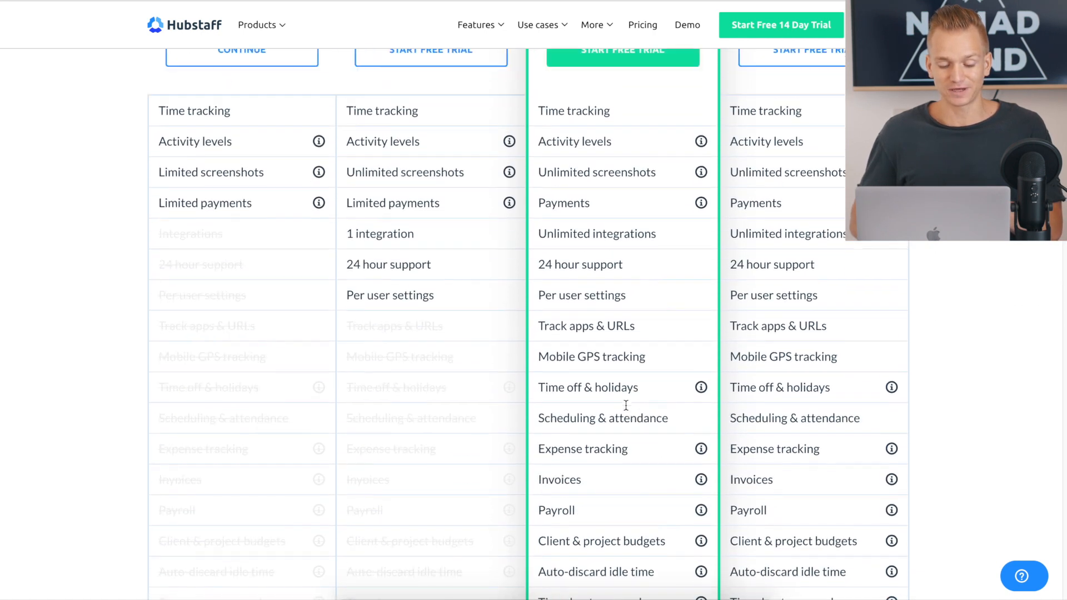
pyautogui.scroll(3)
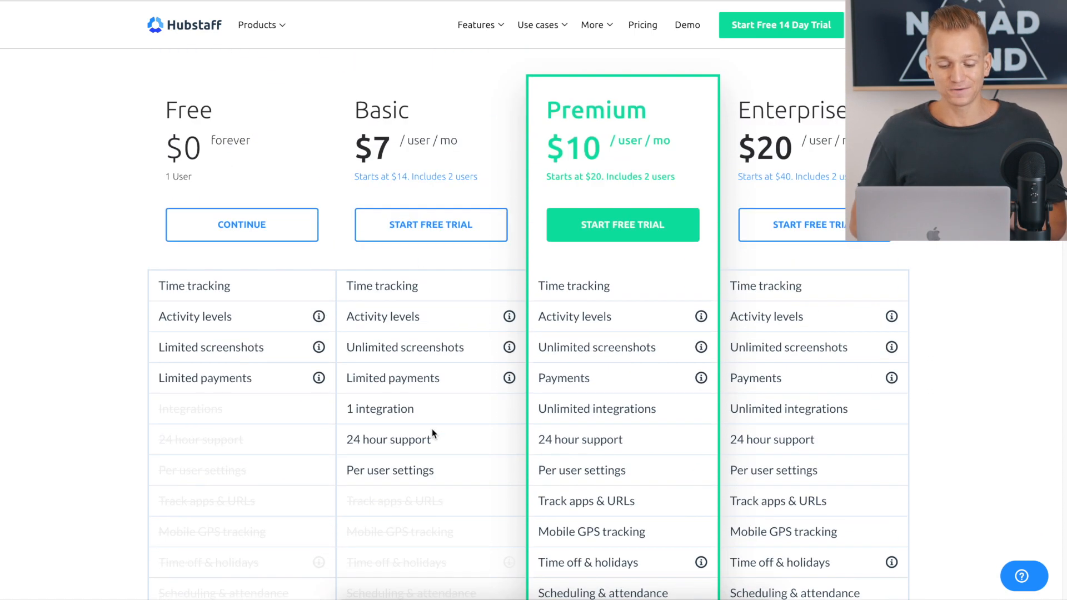
pyautogui.scroll(-3)
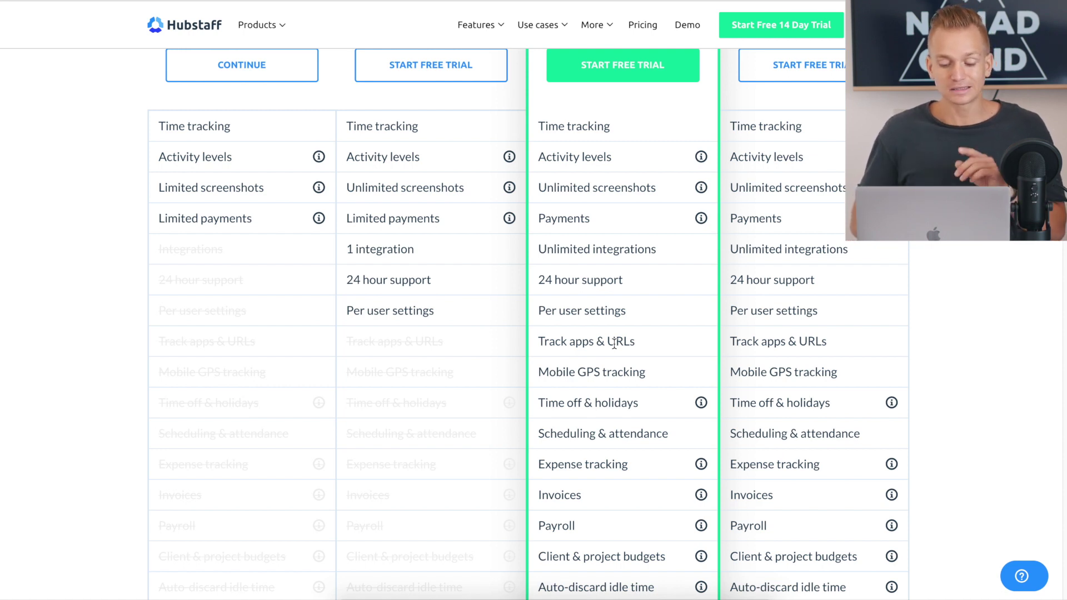
pyautogui.moveTo(606, 364)
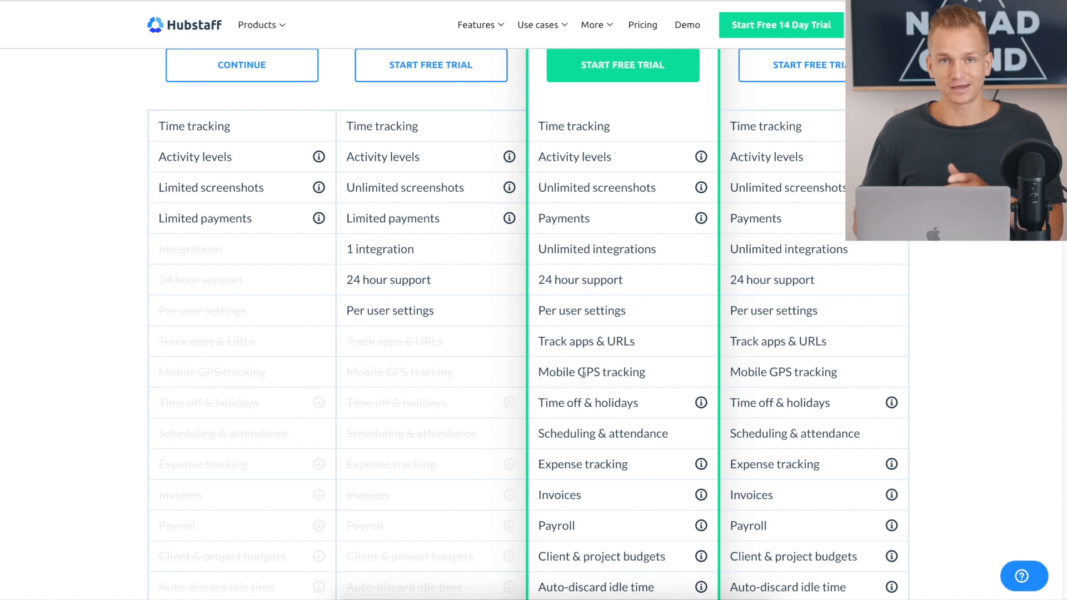
pyautogui.scroll(-3)
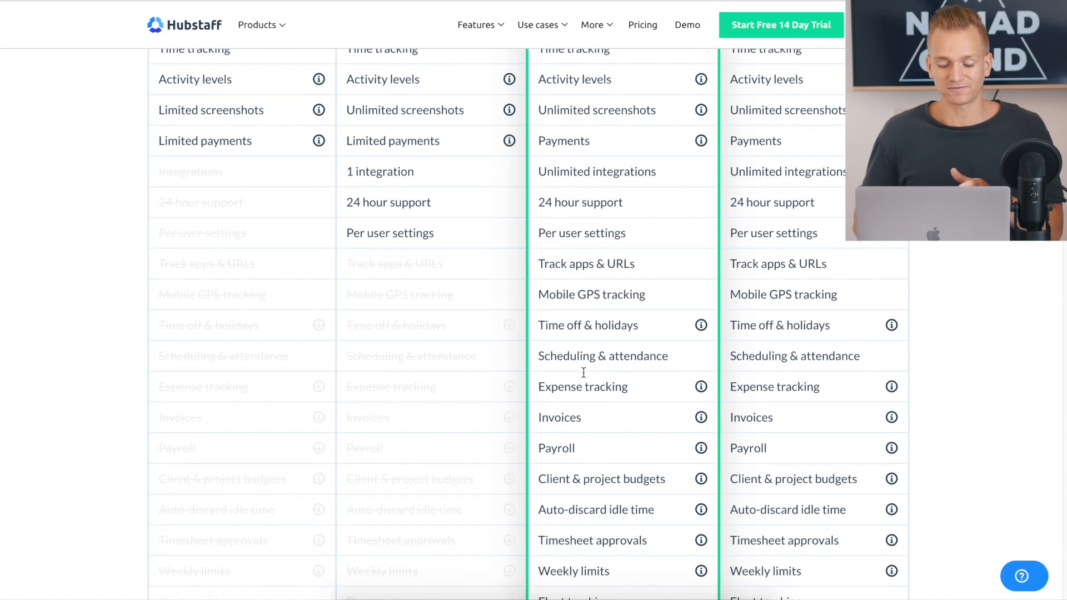
pyautogui.scroll(-3)
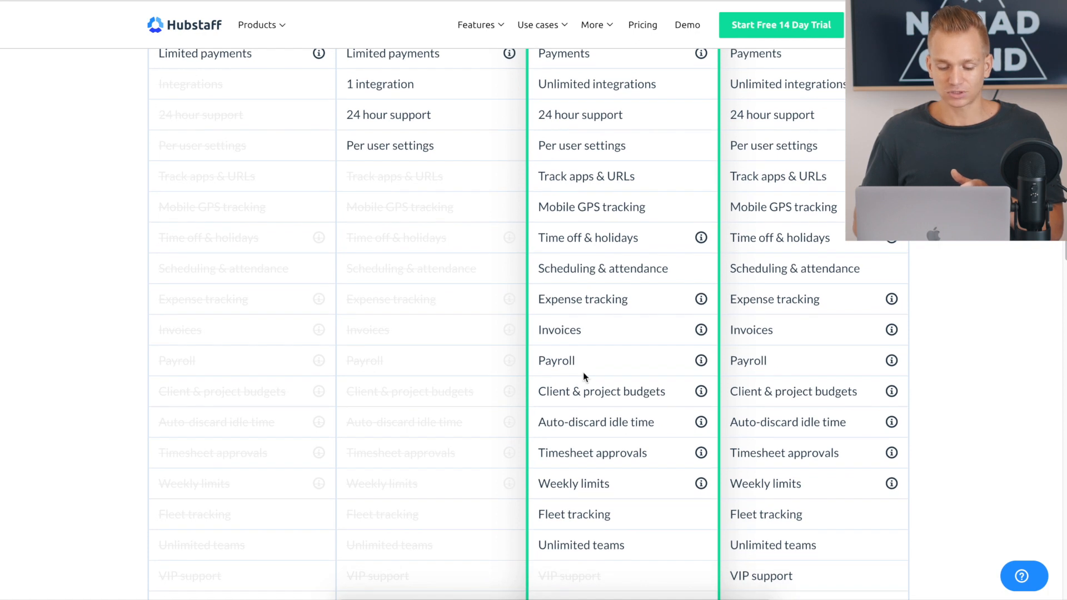
pyautogui.moveTo(618, 345)
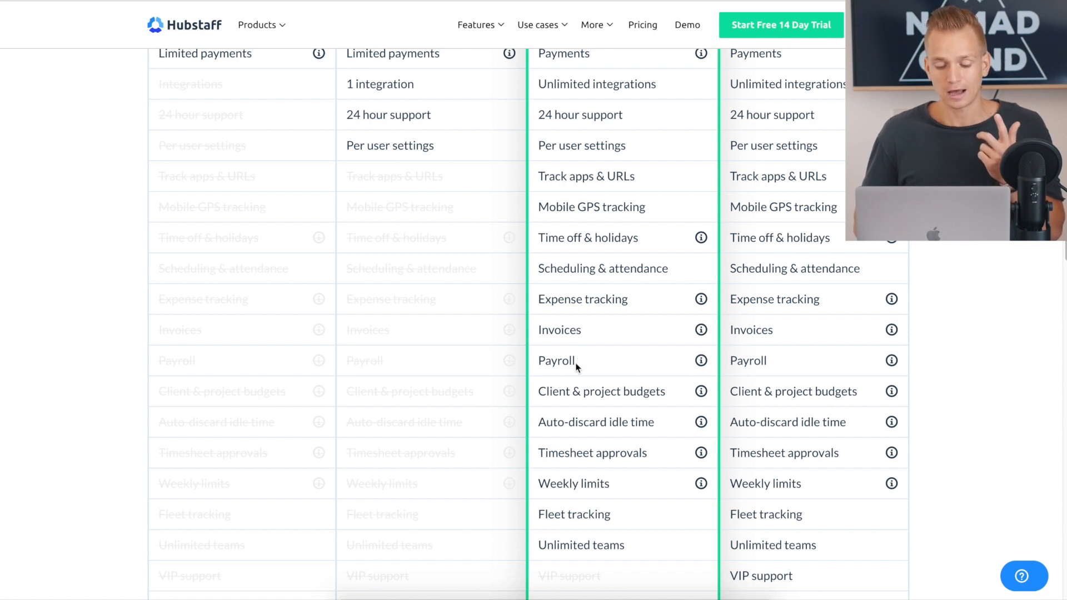
pyautogui.scroll(-3)
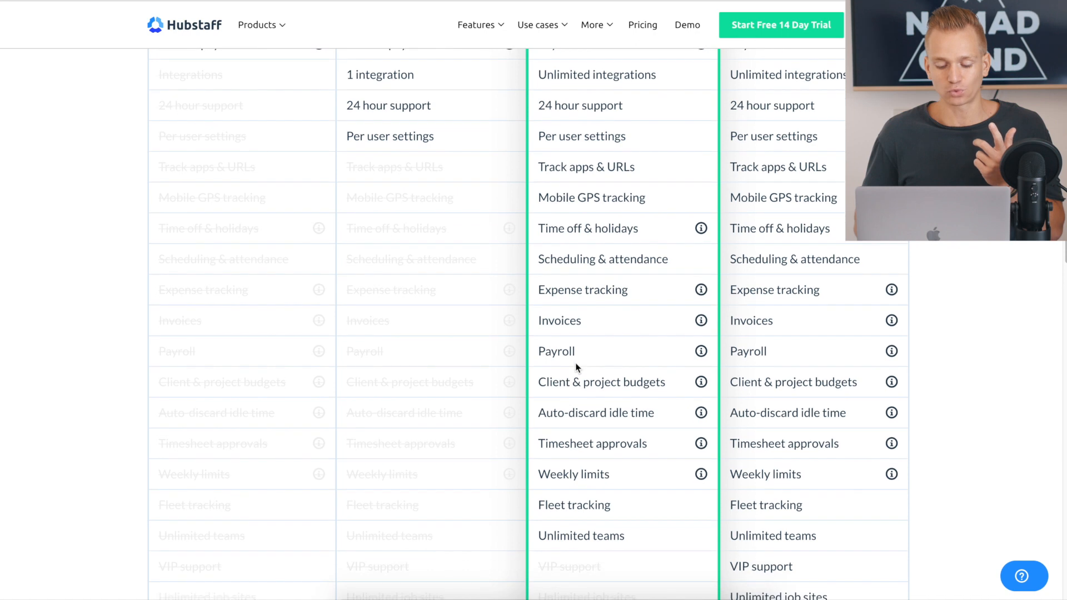
pyautogui.moveTo(580, 521)
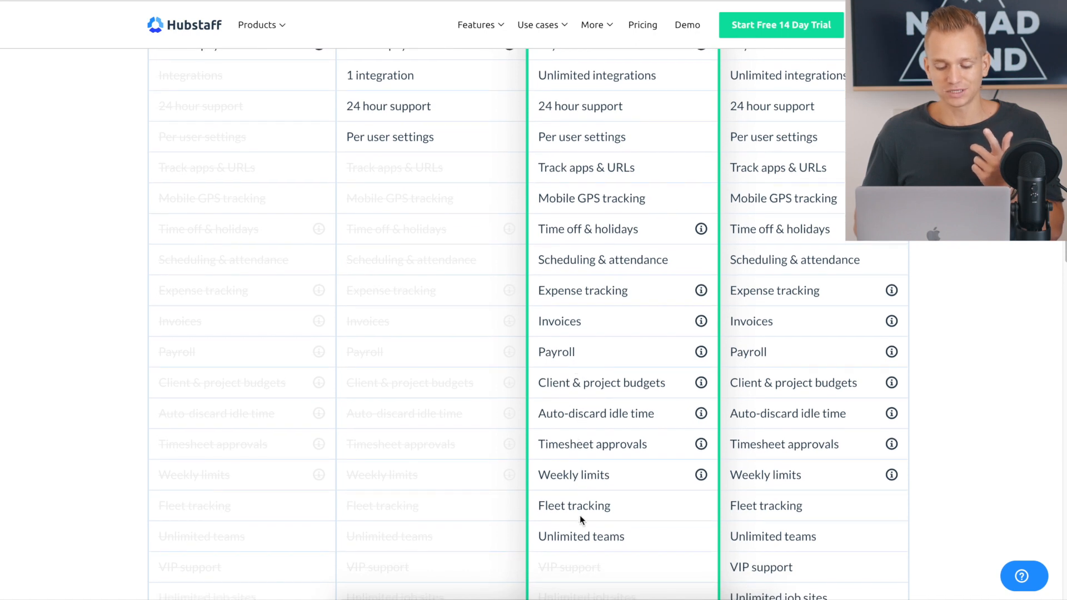
pyautogui.scroll(3)
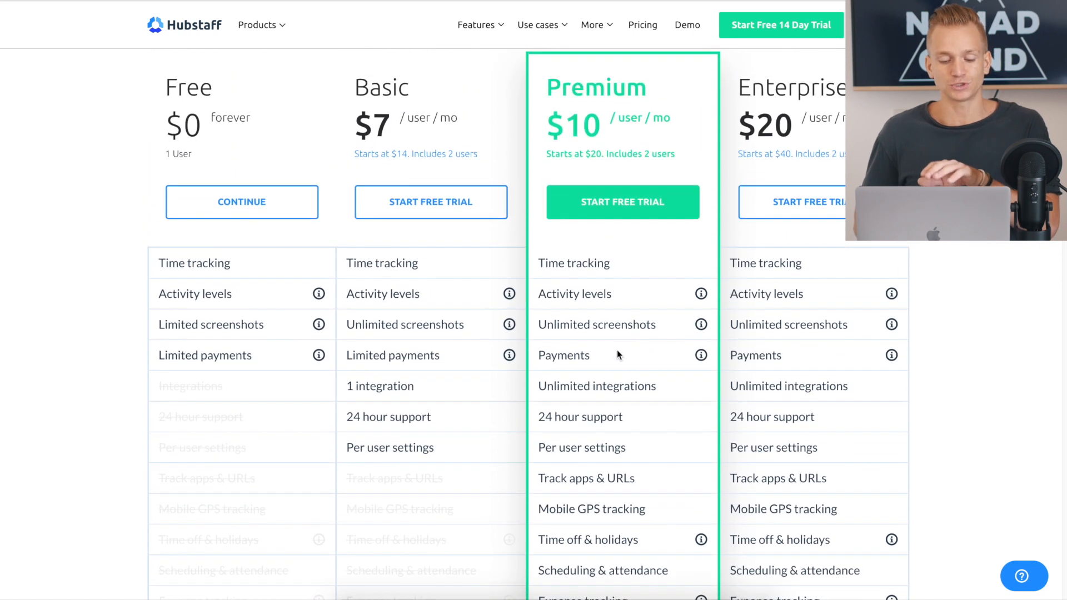
pyautogui.moveTo(446, 292)
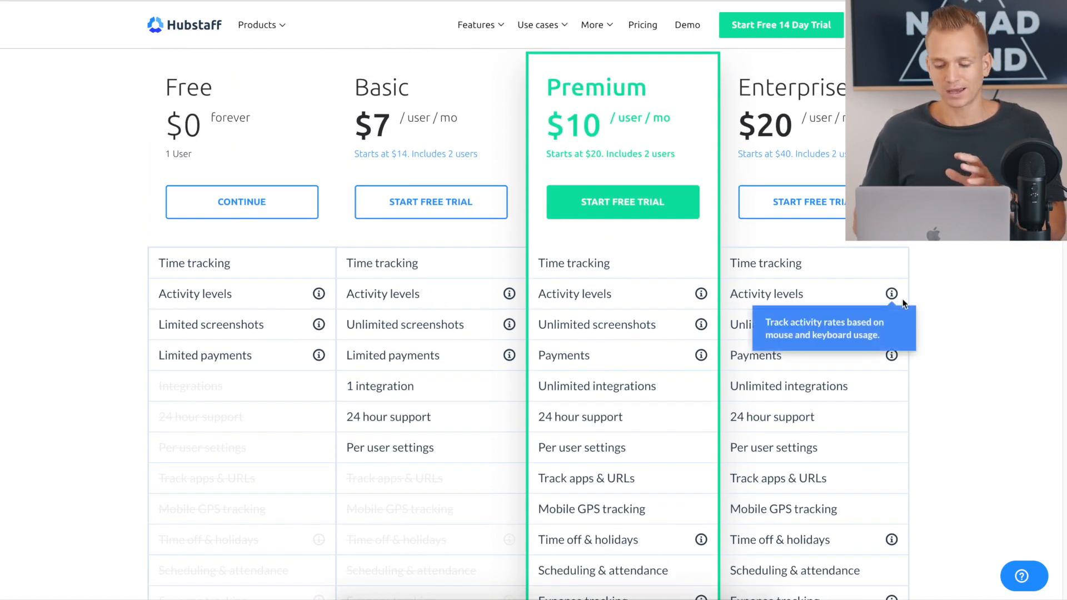
pyautogui.scroll(-3)
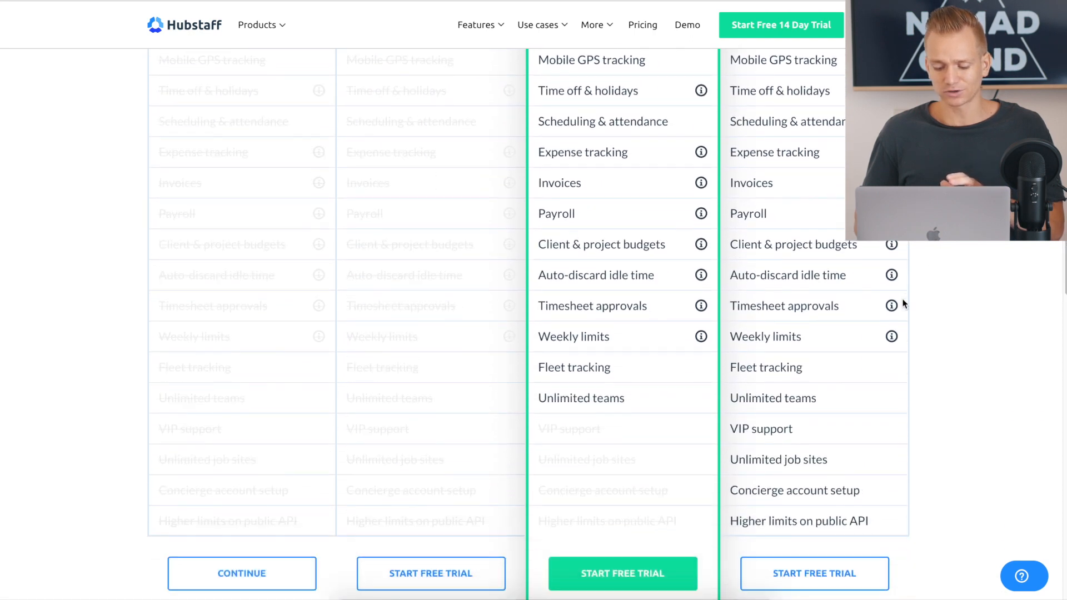
pyautogui.scroll(-3)
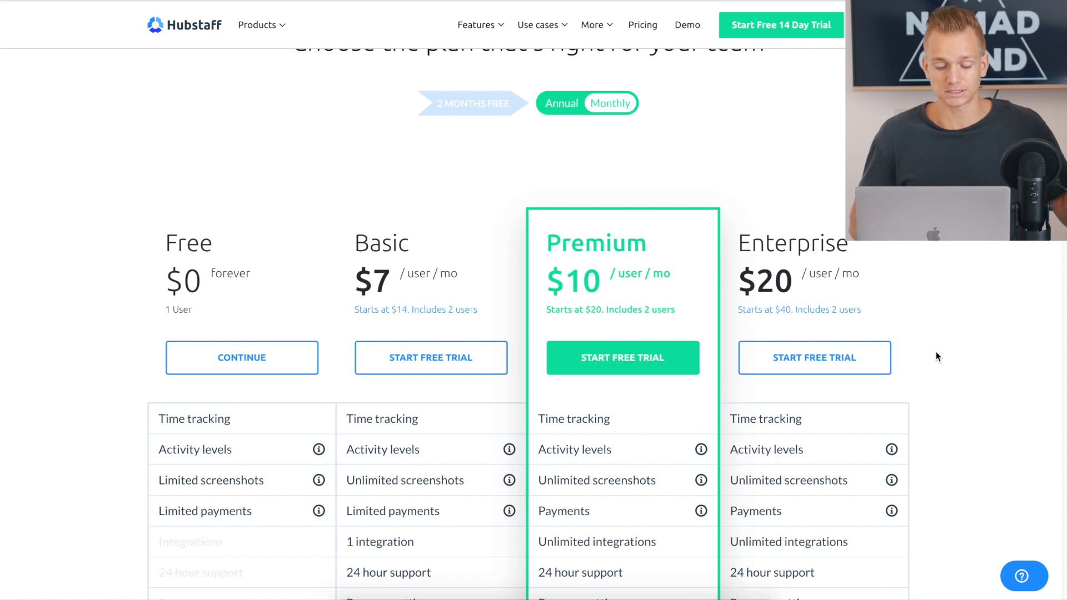
# Switch pricing to annual billing, showing Basic $5.83, Premium $8.33, Enterprise $16.67
pyautogui.scroll(-3)
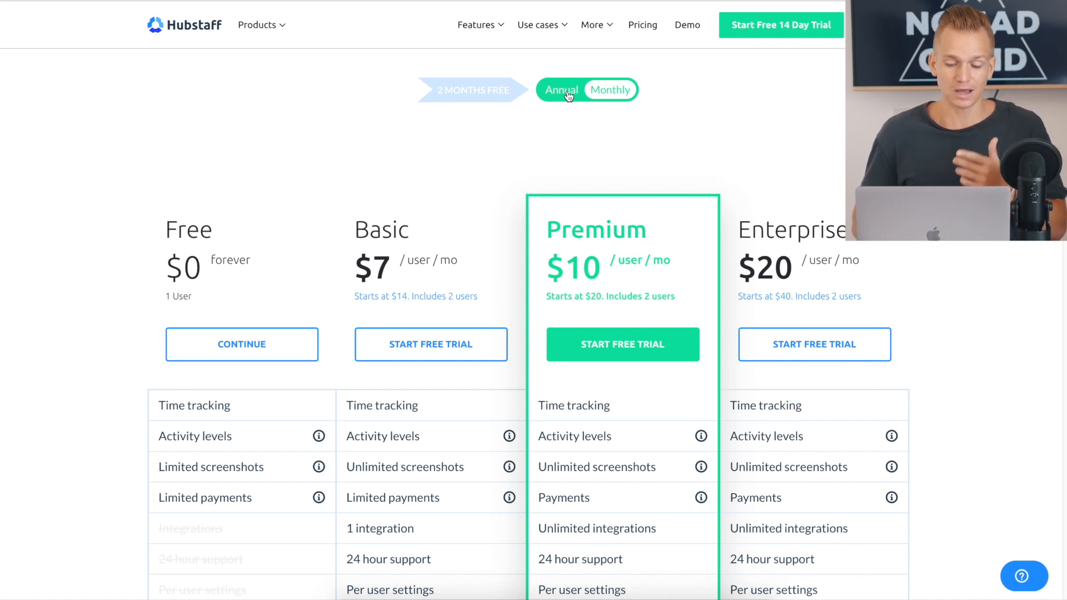
pyautogui.click(561, 90)
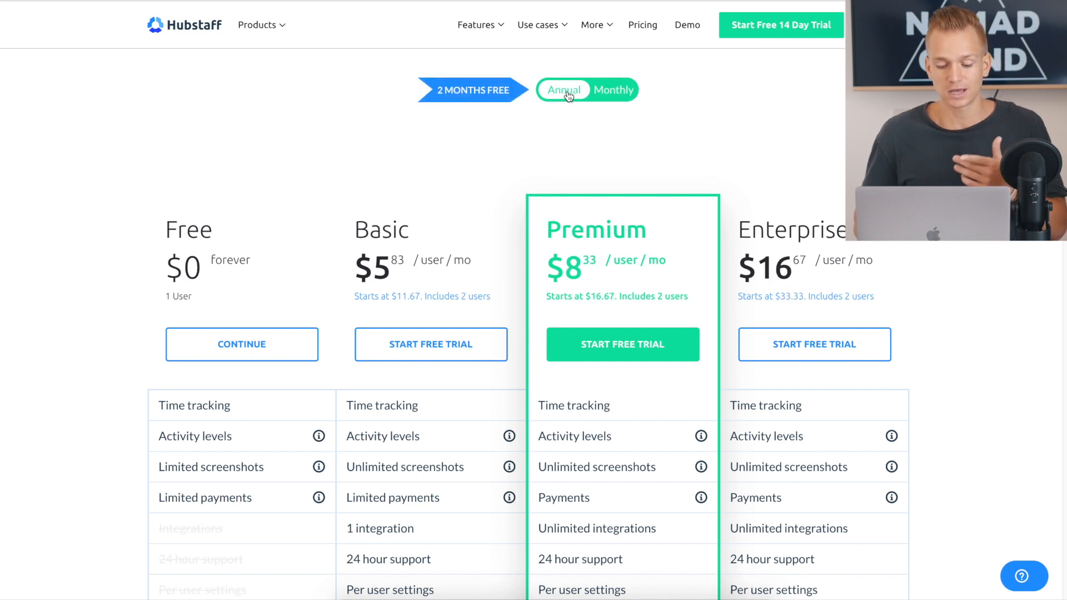
pyautogui.moveTo(667, 167)
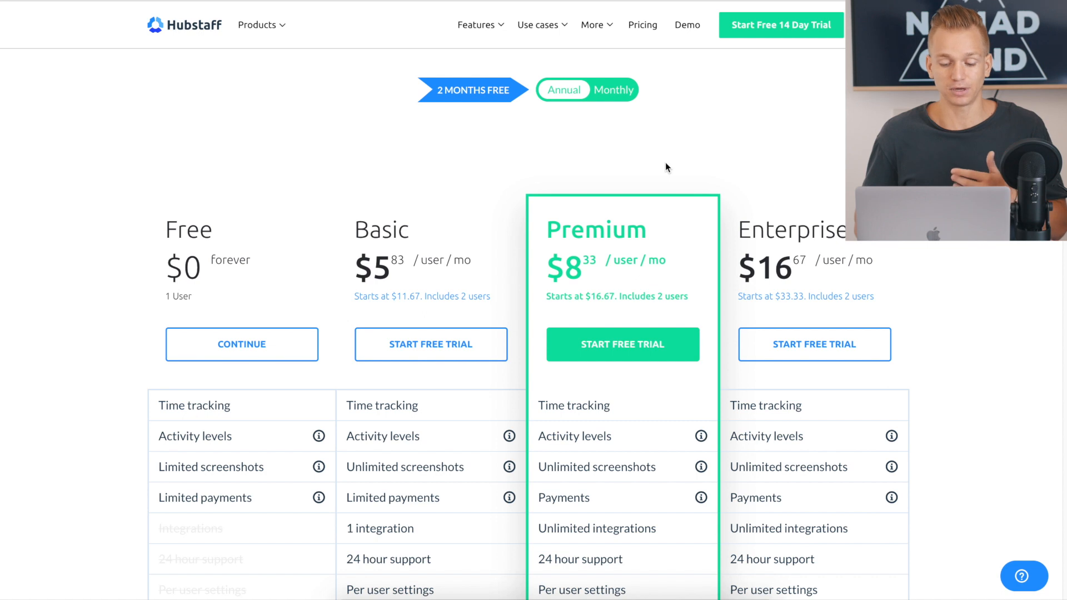